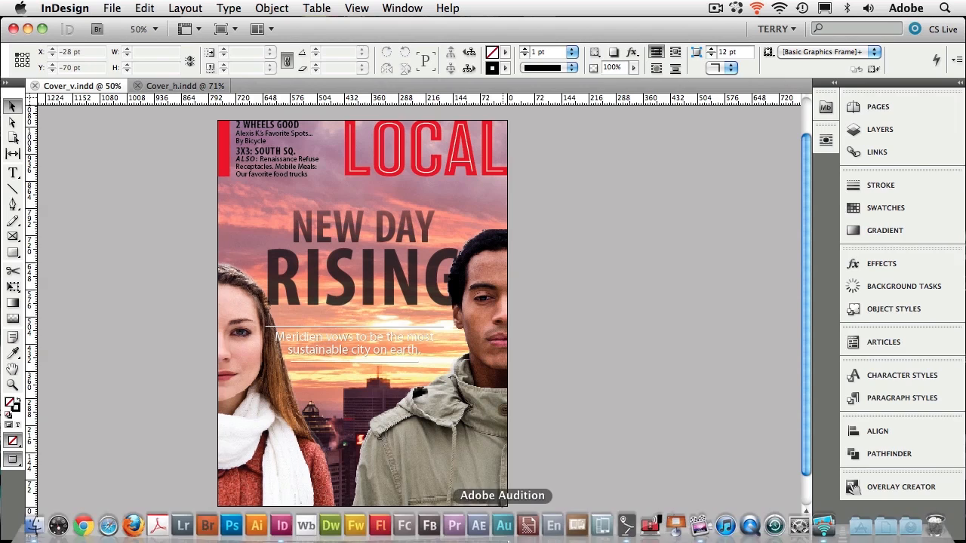
- Bring up the Folio Builder panel via Window > Extensions, listing Local Mag FALL and TWP Landscapes
click(677, 418)
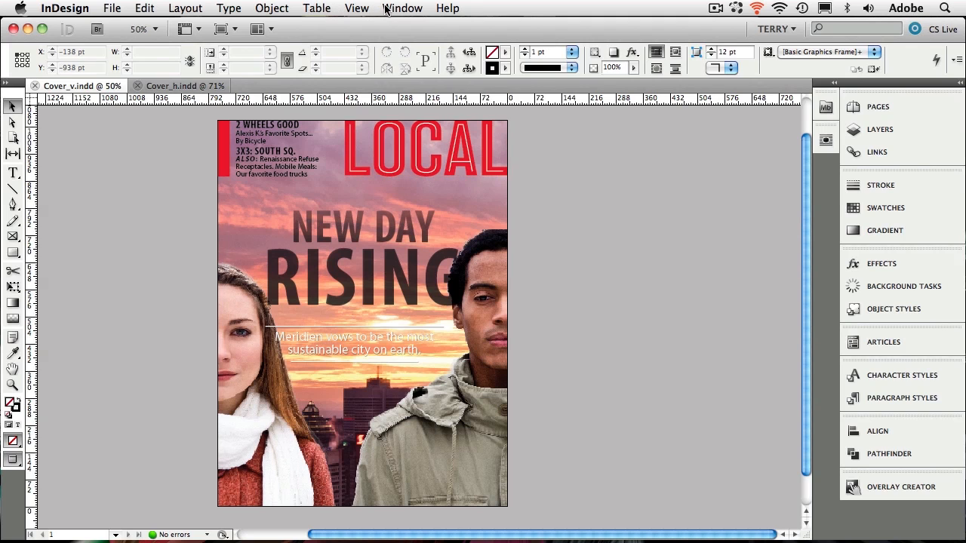
click(401, 9)
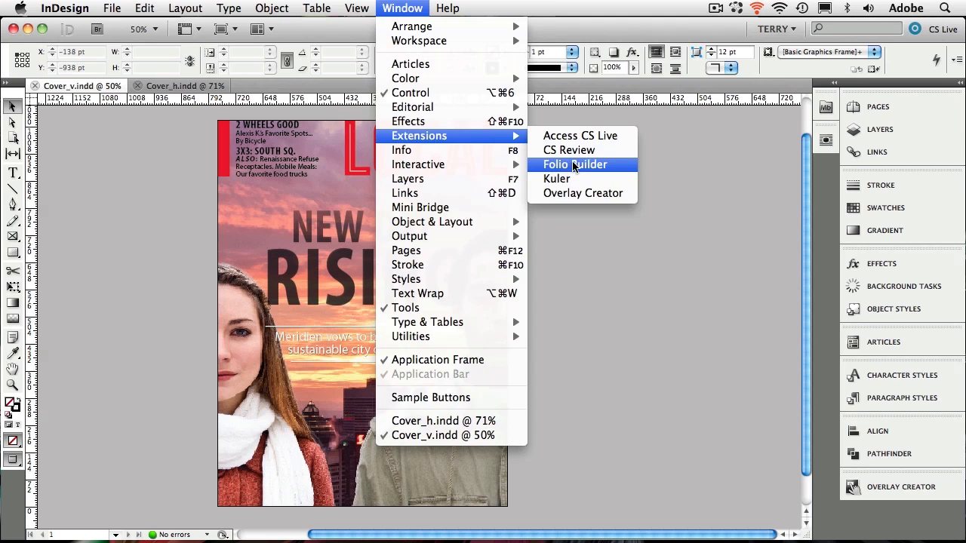
click(574, 163)
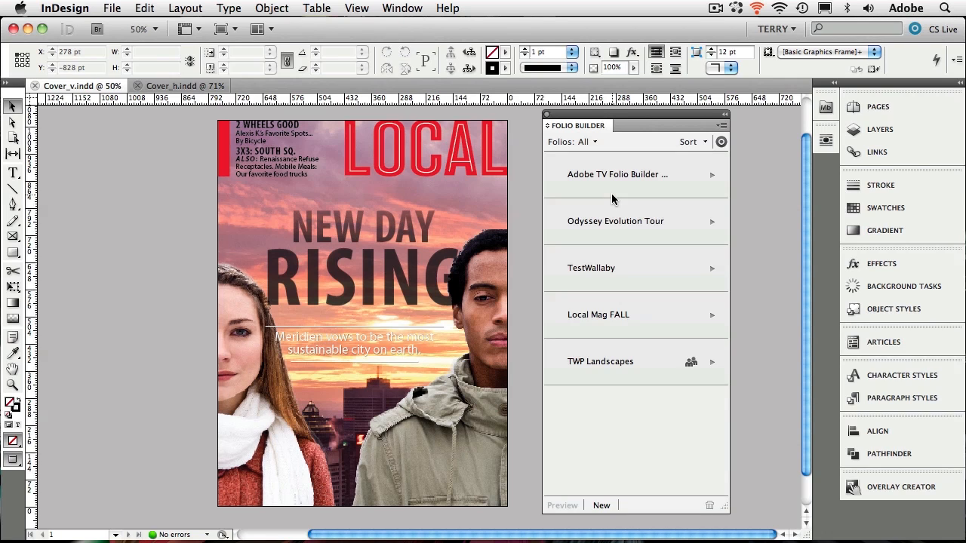
mouse_move(634, 424)
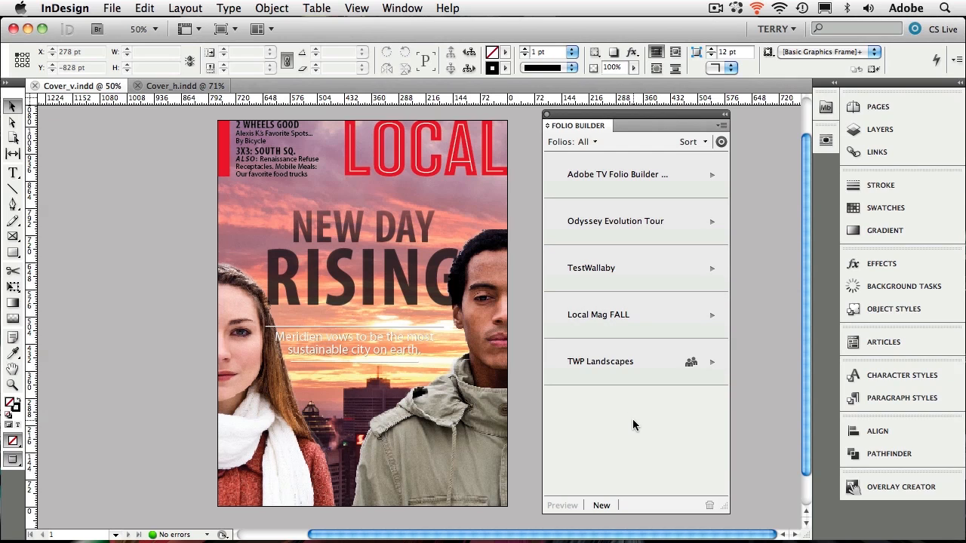
mouse_move(625, 404)
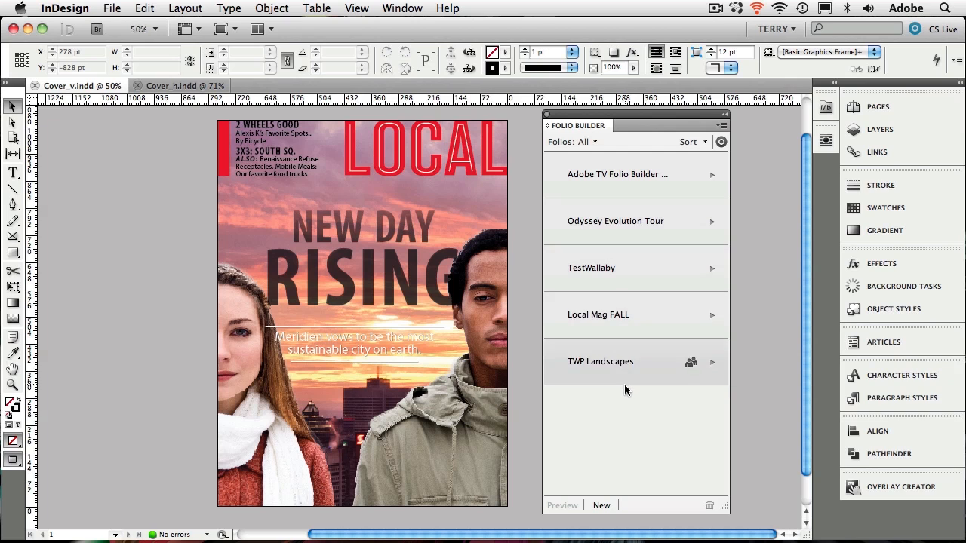
mouse_move(631, 117)
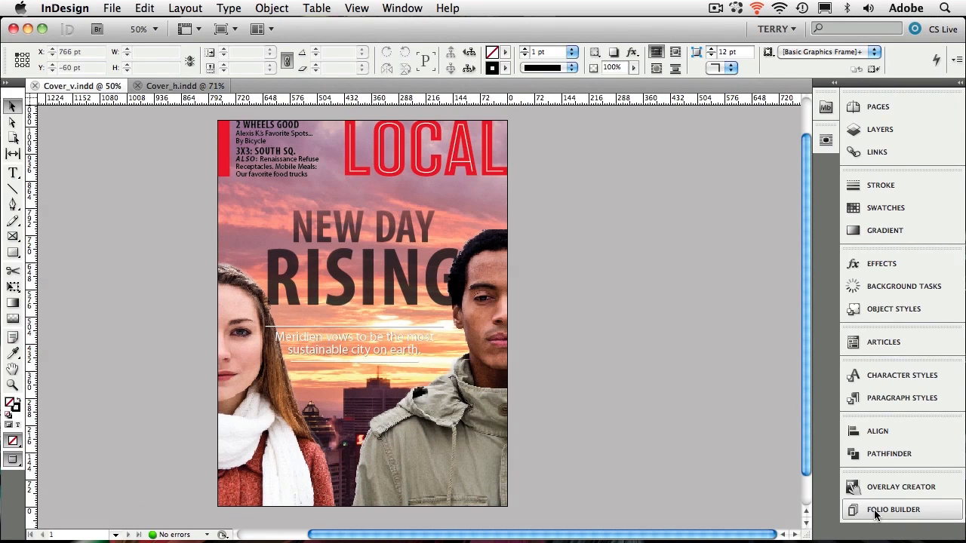
- Create a new folio named 'CS Podcast Folio' at the default 1024 x 768 size
click(893, 510)
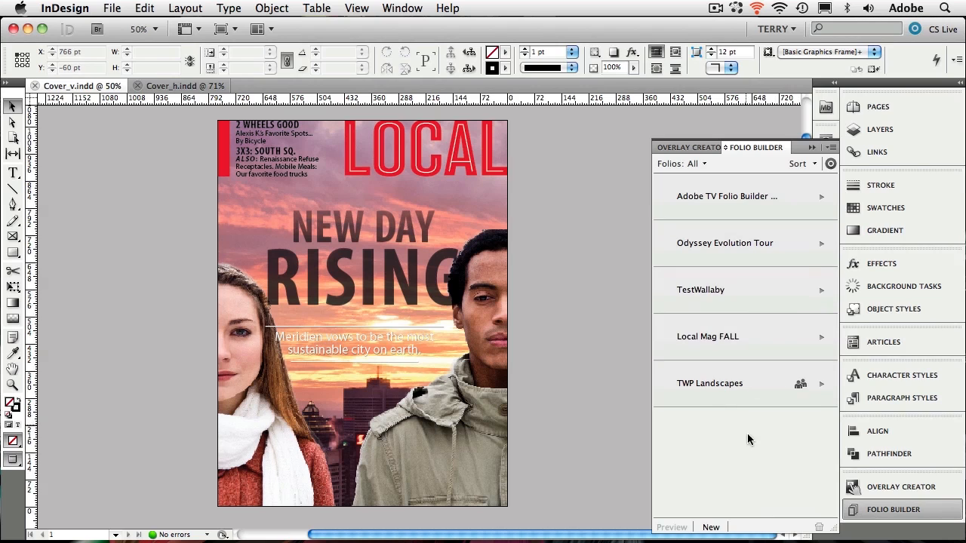
mouse_move(710, 526)
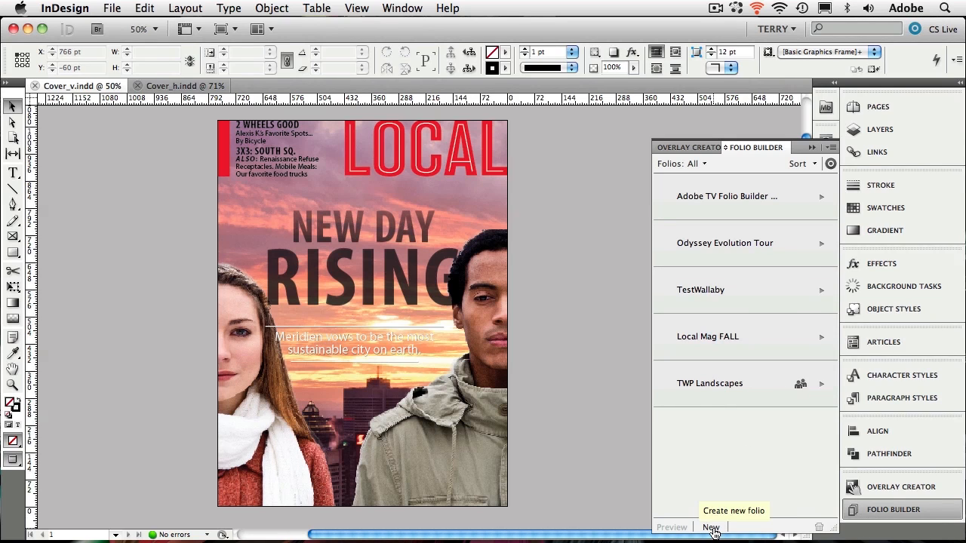
click(709, 526)
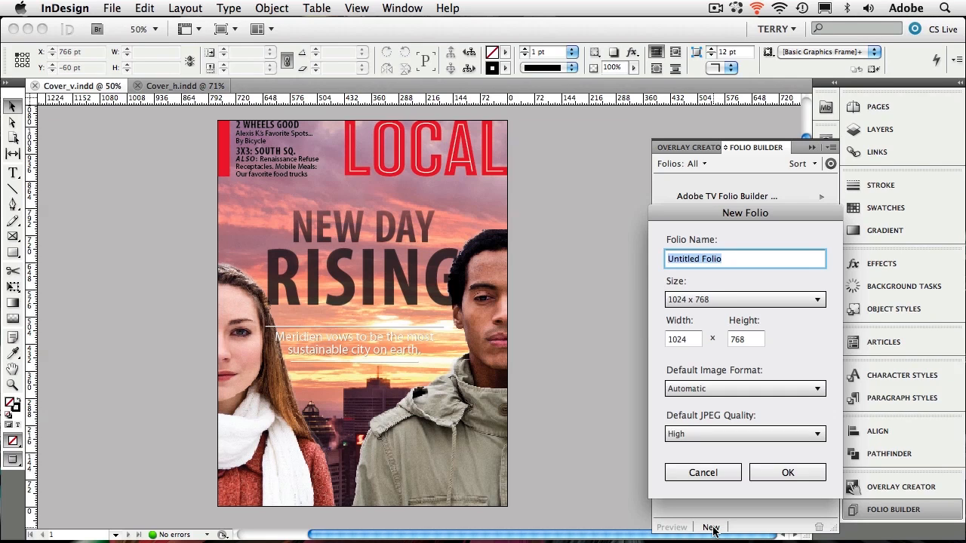
text(C)
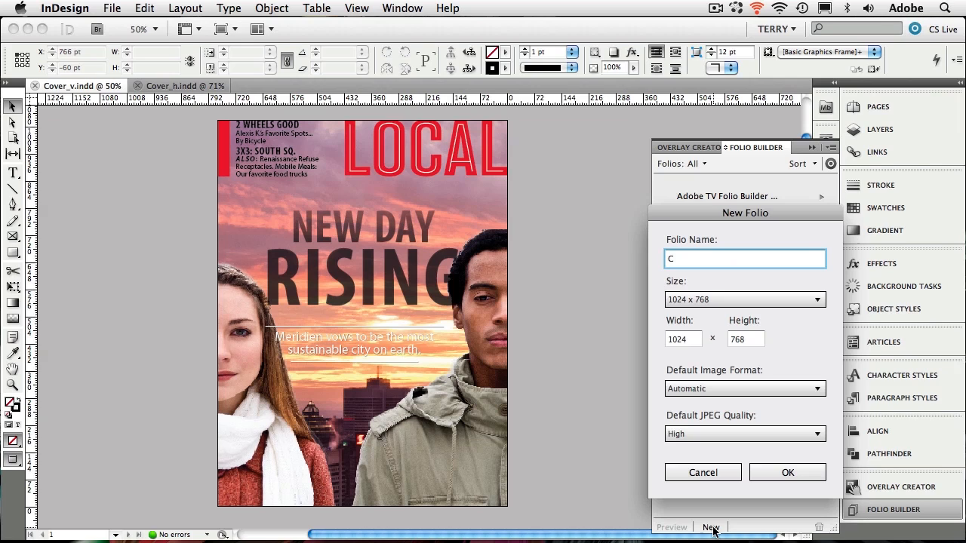
text(S Podcast)
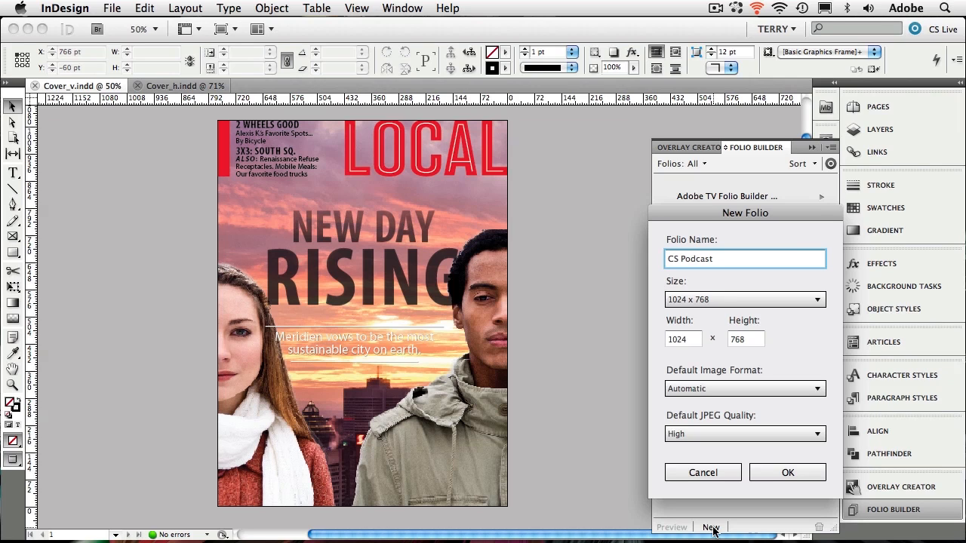
text(Folio)
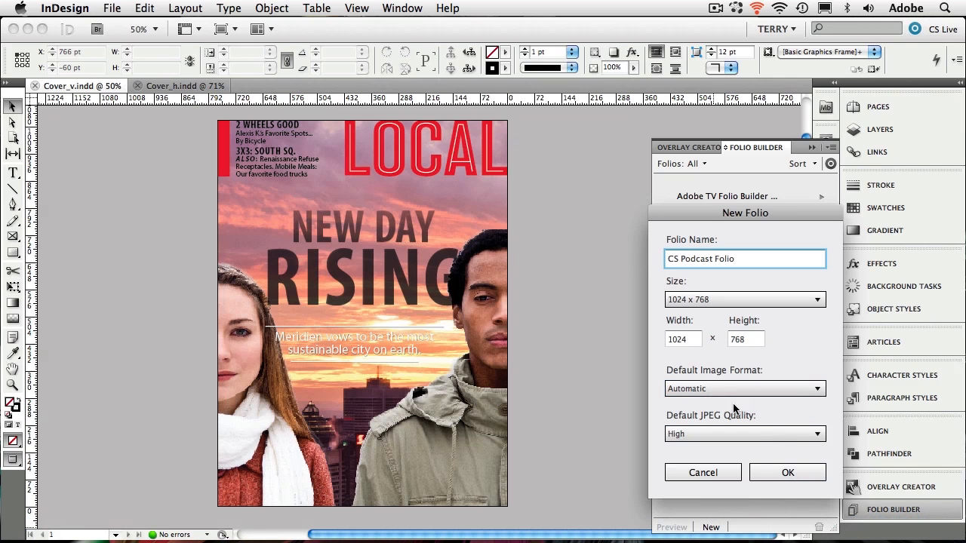
mouse_move(757, 408)
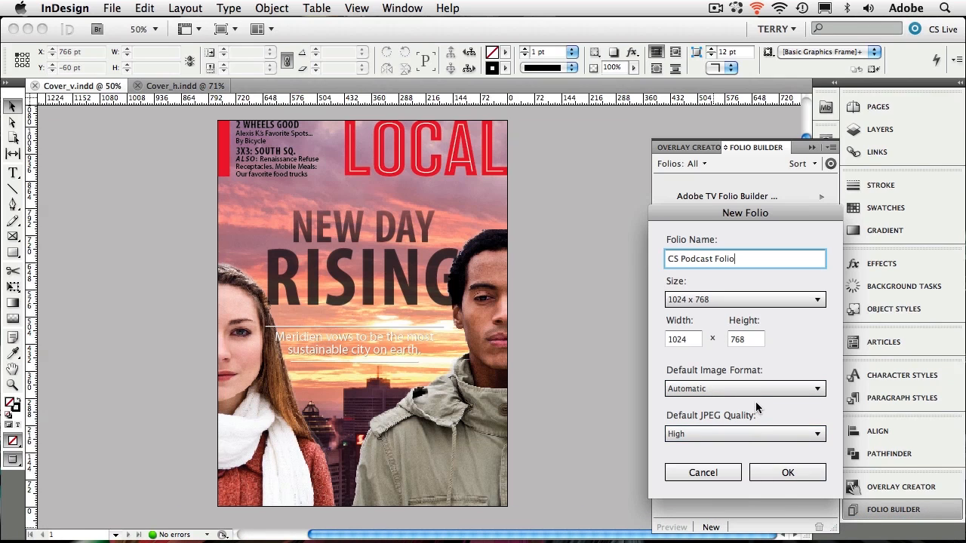
mouse_move(709, 329)
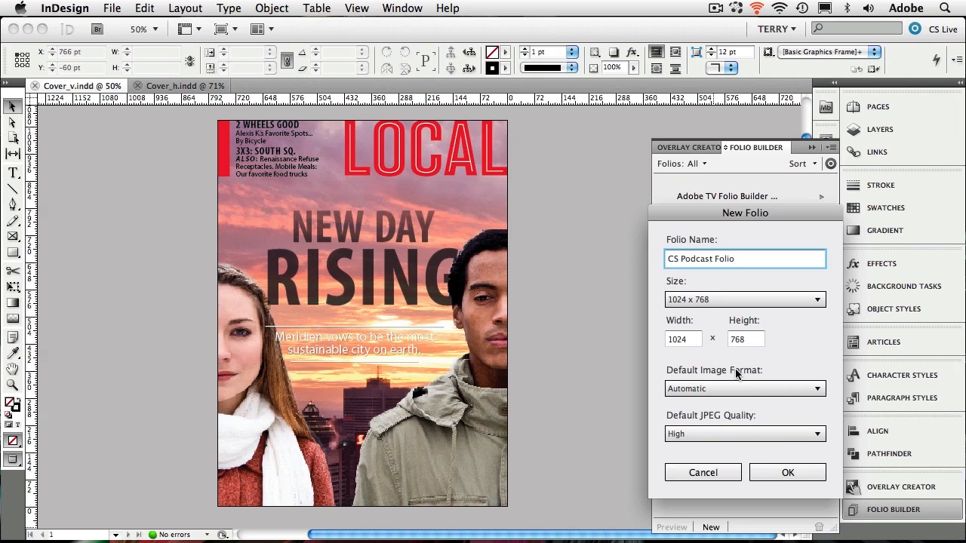
mouse_move(773, 455)
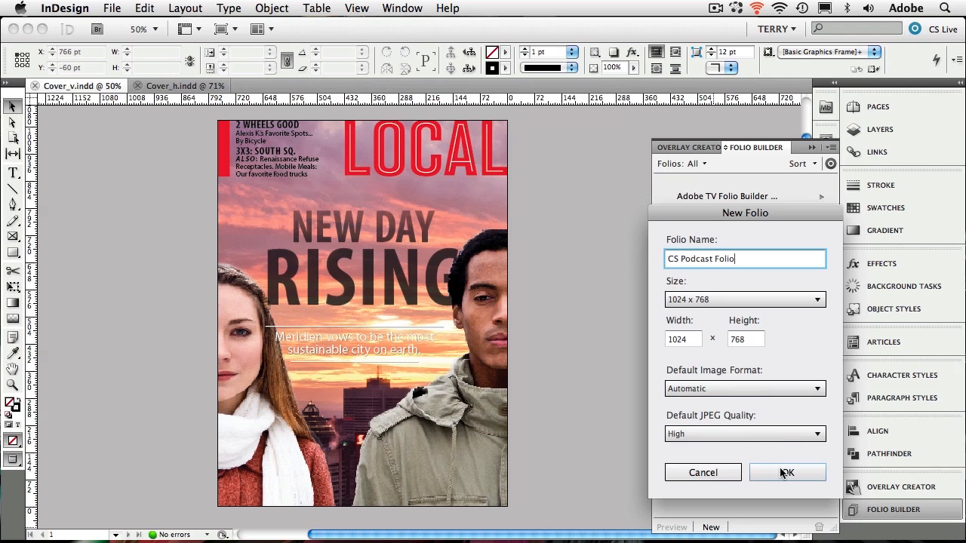
click(787, 472)
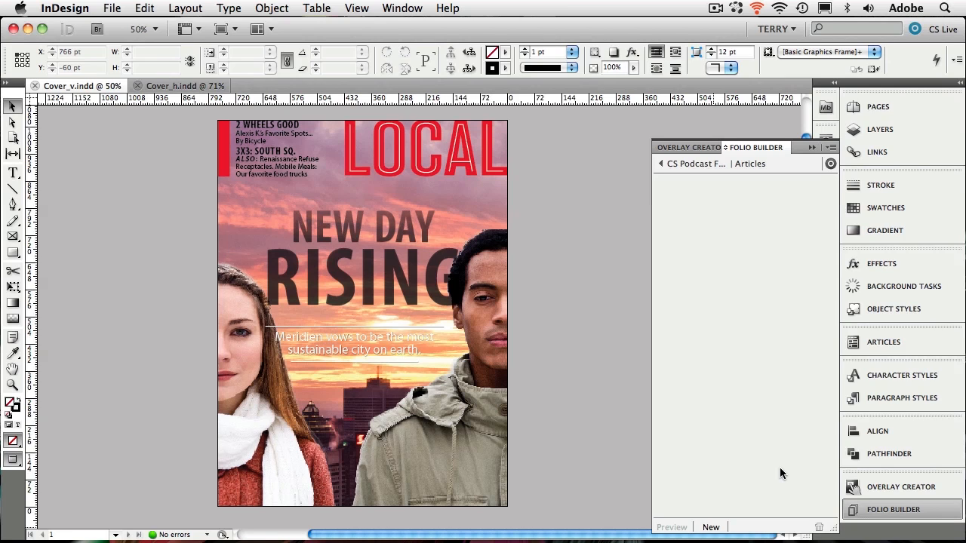
mouse_move(751, 308)
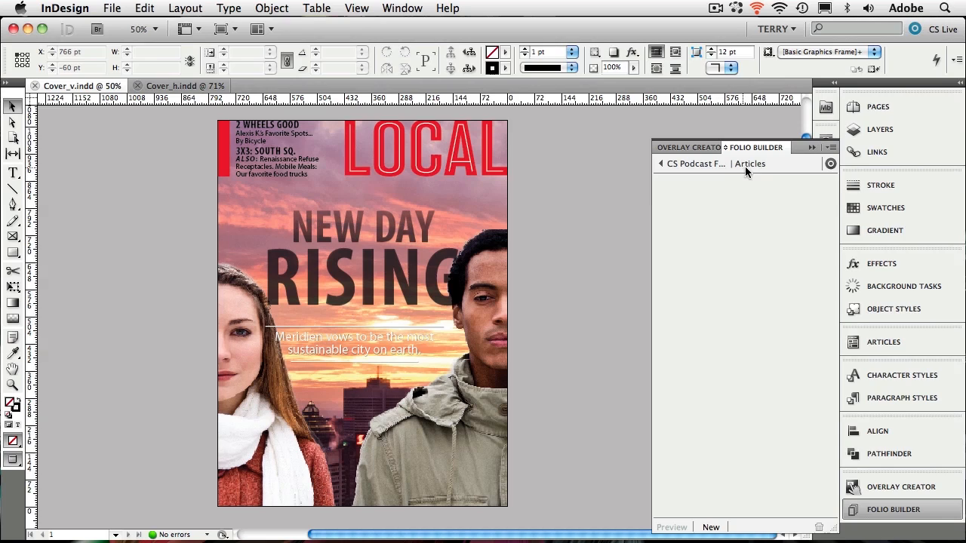
mouse_move(754, 172)
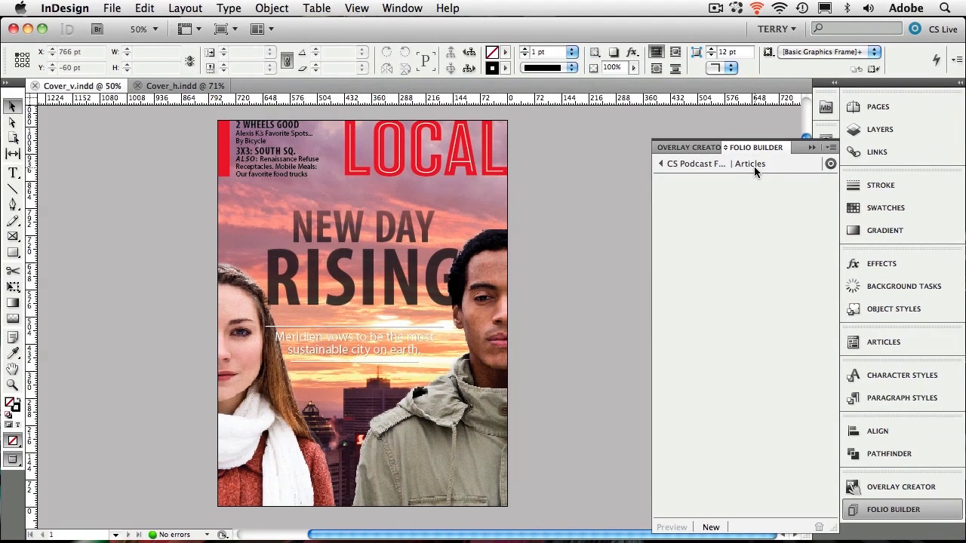
mouse_move(709, 527)
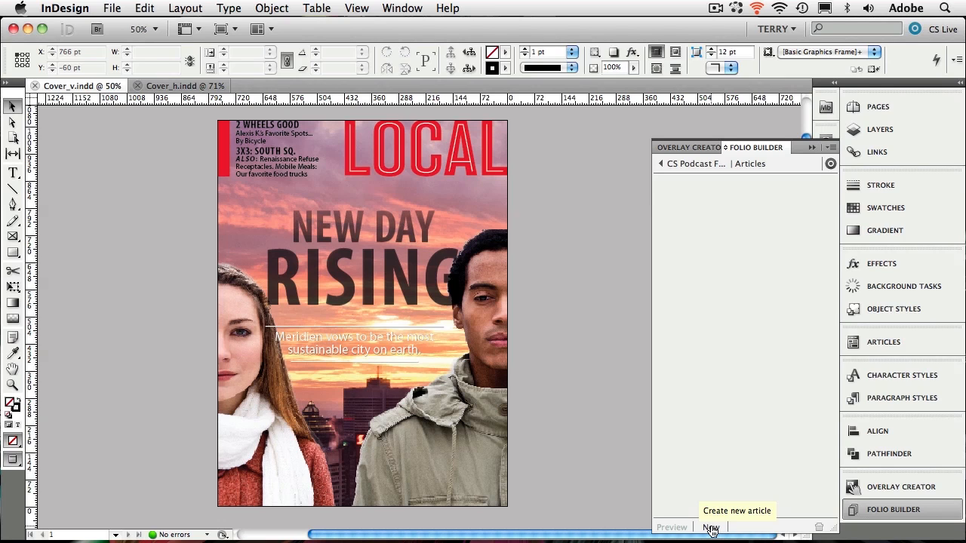
- Add a new article named 'Cover' to the CS Podcast Folio
click(709, 527)
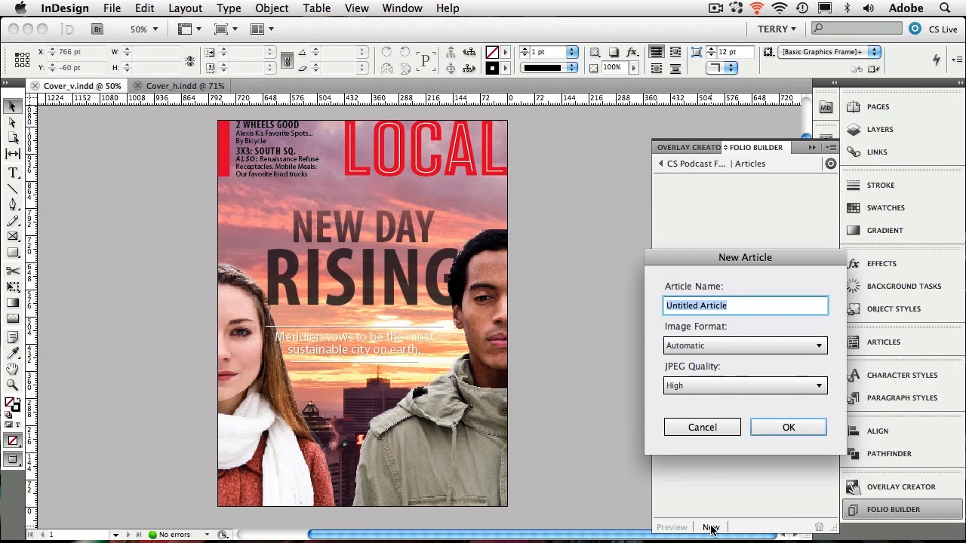
text(C)
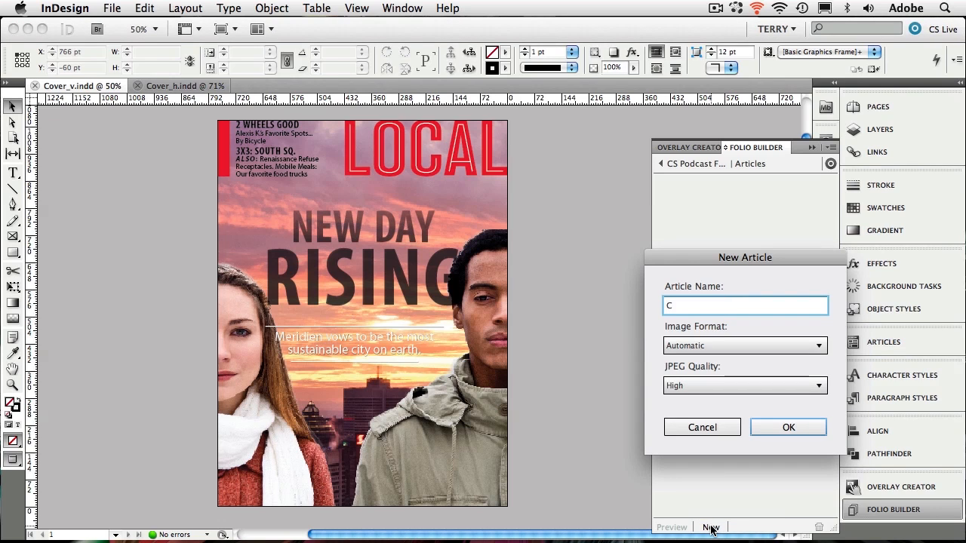
text(over)
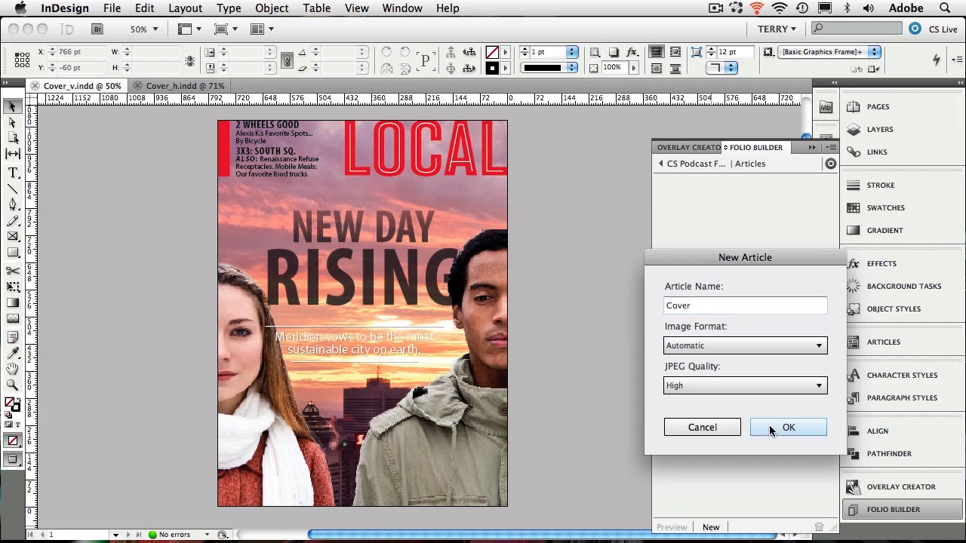
click(788, 427)
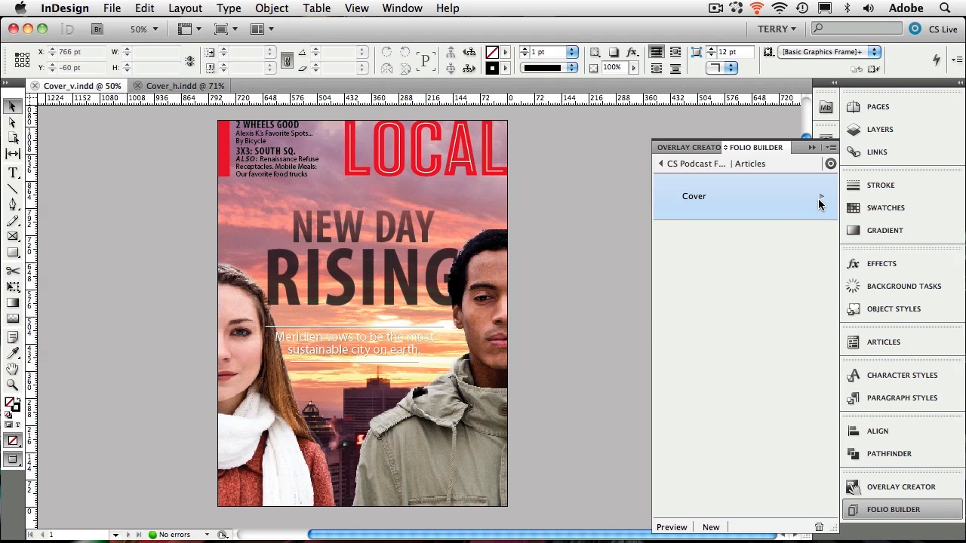
- Show the Cover article's layout list, currently only a Portrait Layout
click(821, 196)
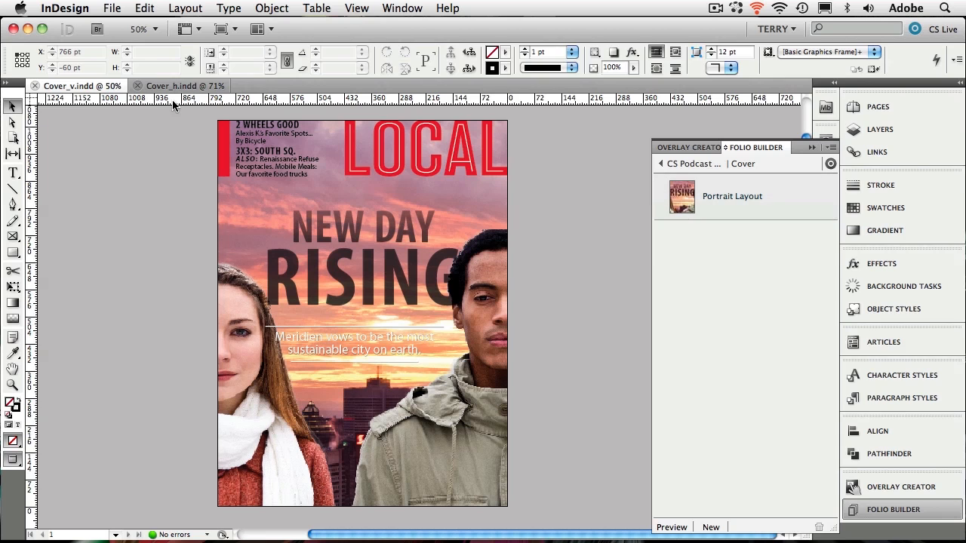
- Add Cover_h.indd as the Cover article's Landscape Layout and return to the Articles list
click(174, 85)
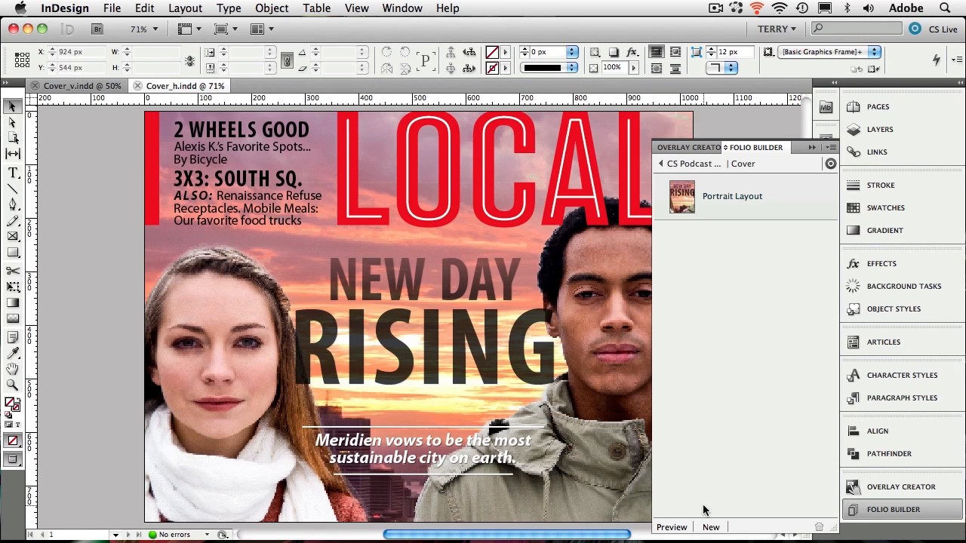
mouse_move(709, 527)
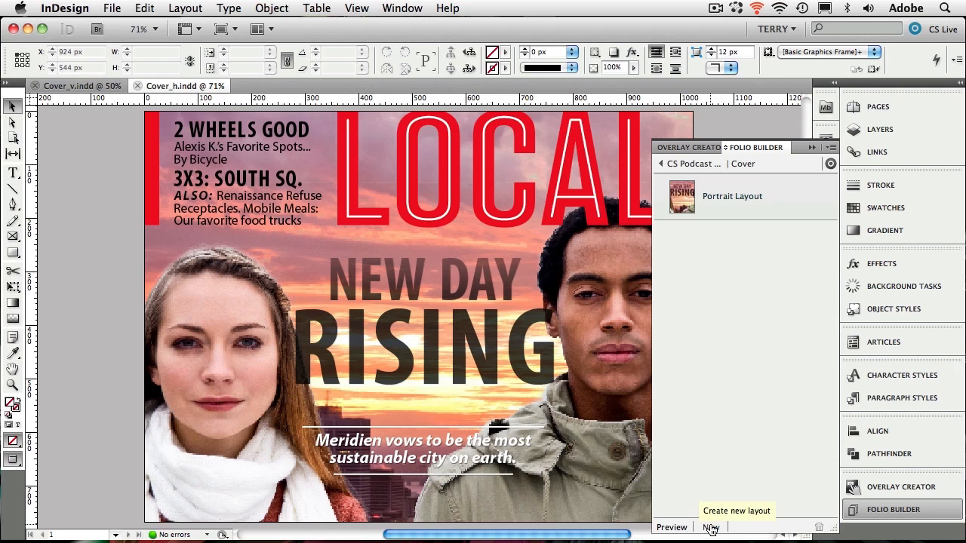
click(709, 527)
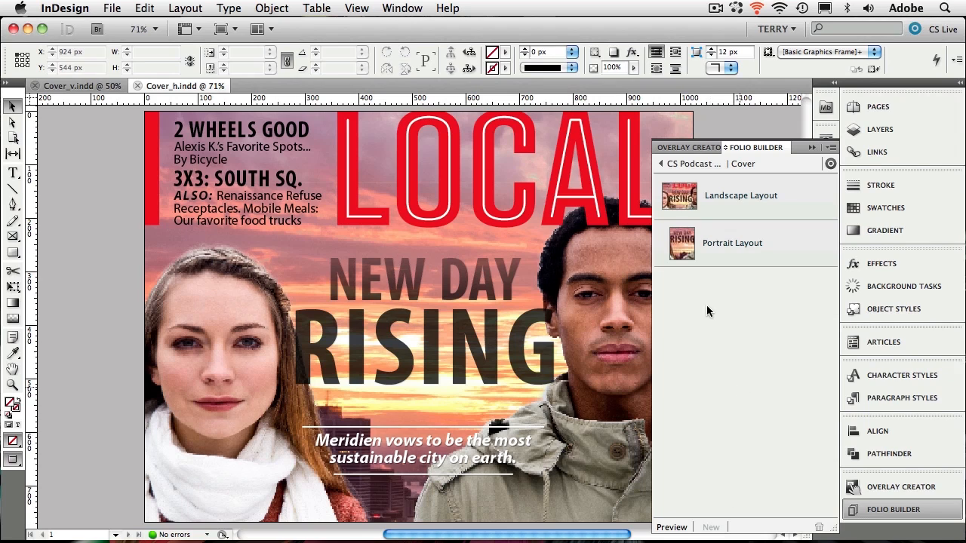
click(694, 163)
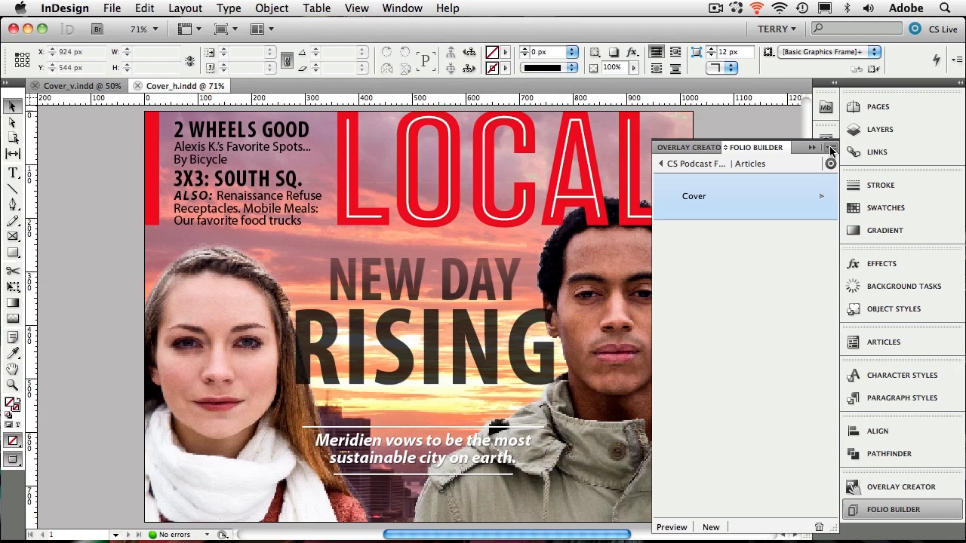
- Start importing an article named '2 Wheels Good' and bring up its Location folder chooser
click(830, 148)
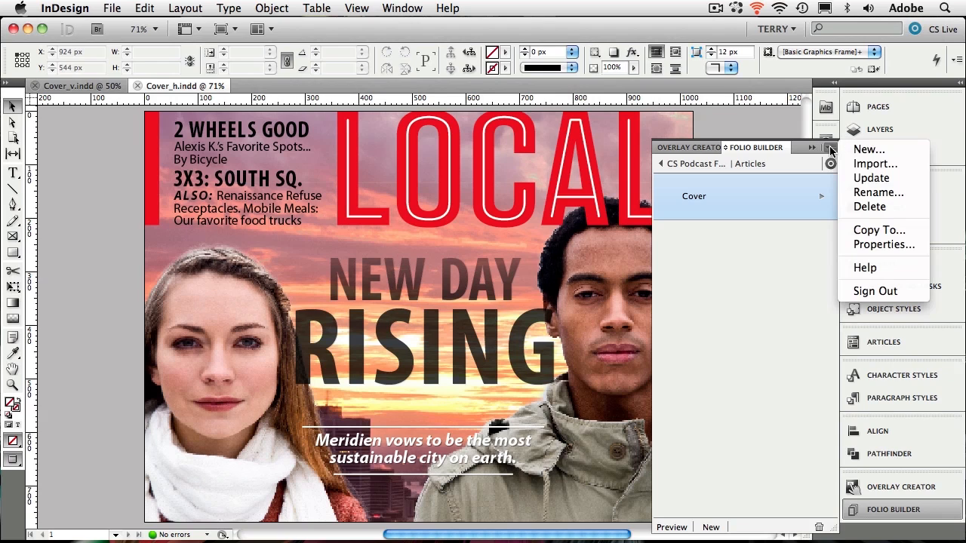
mouse_move(875, 163)
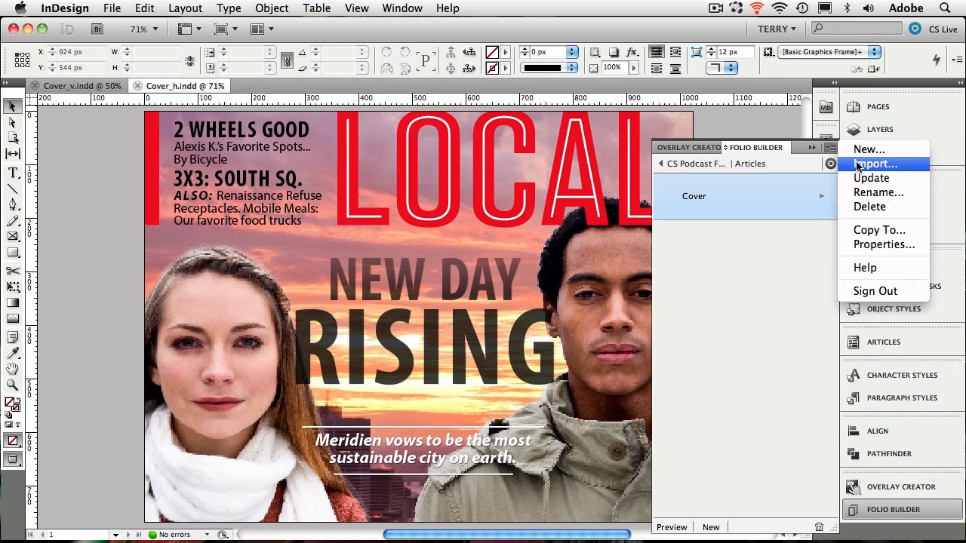
click(875, 163)
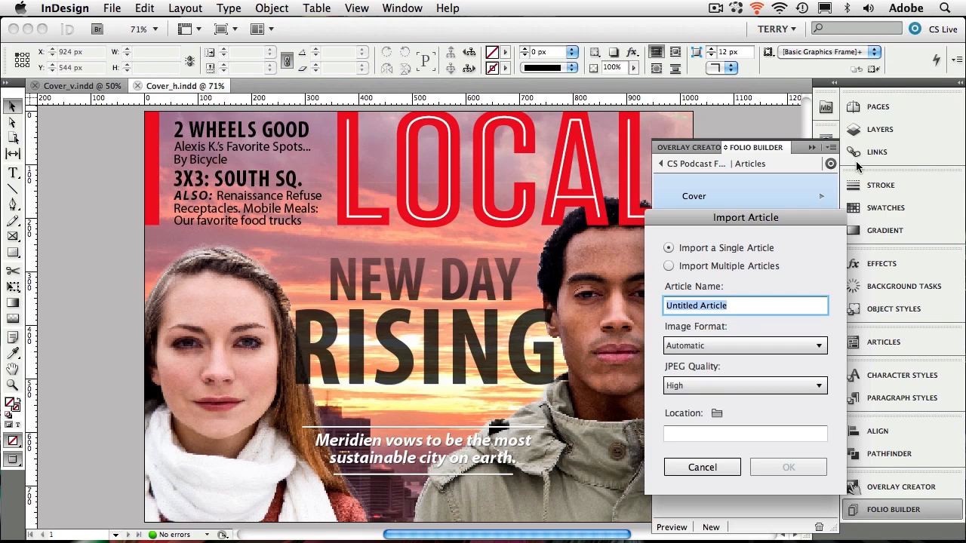
text(2 Wh)
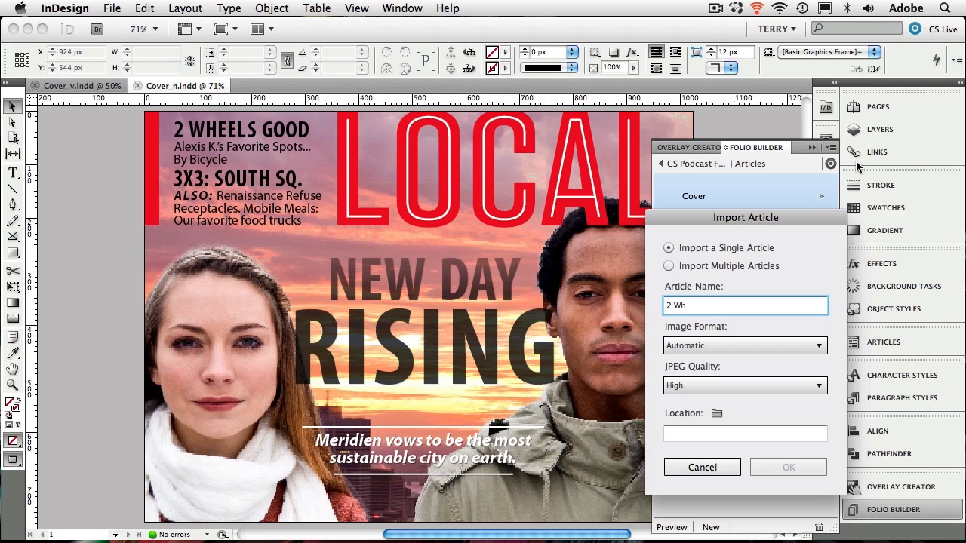
text(eels Good)
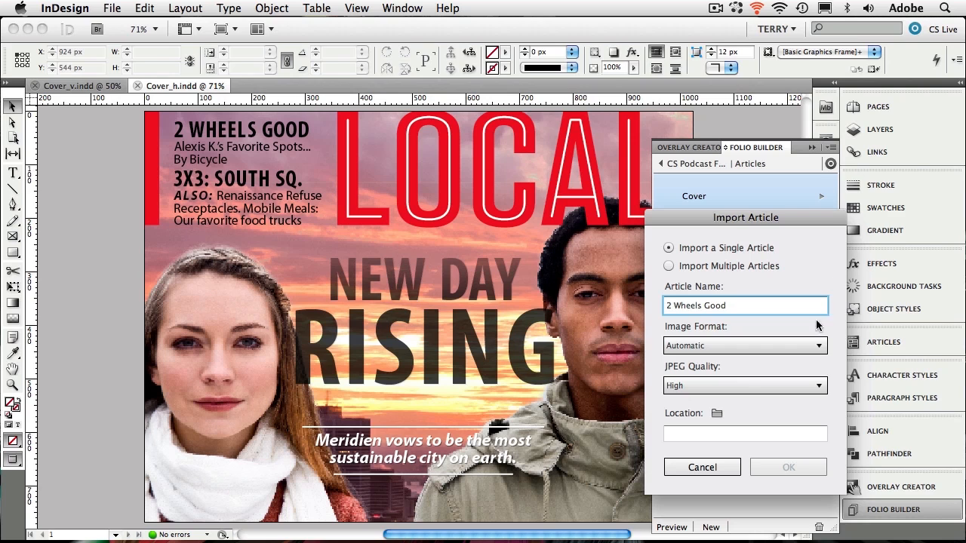
click(716, 414)
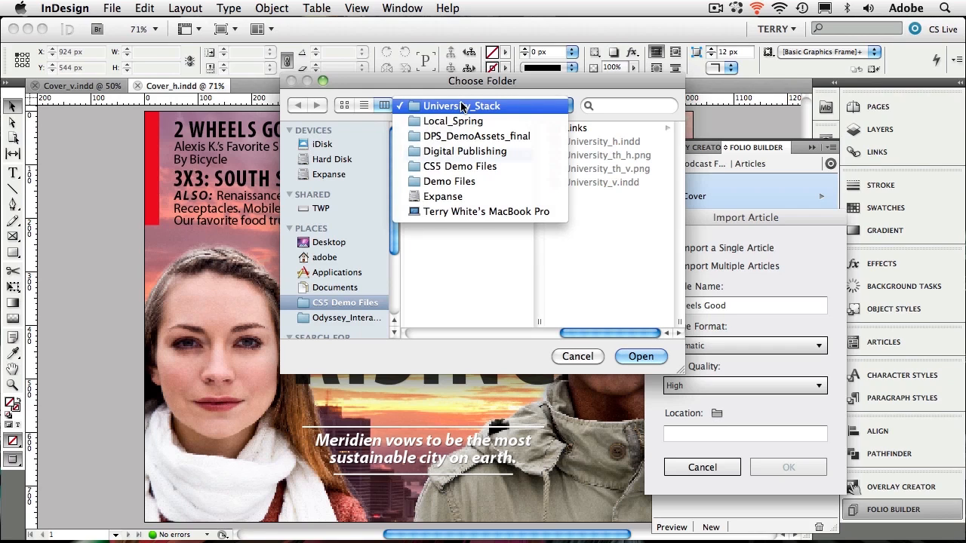
- Set the article location to the 2Wheels_CF folder inside Local_Spring
click(453, 121)
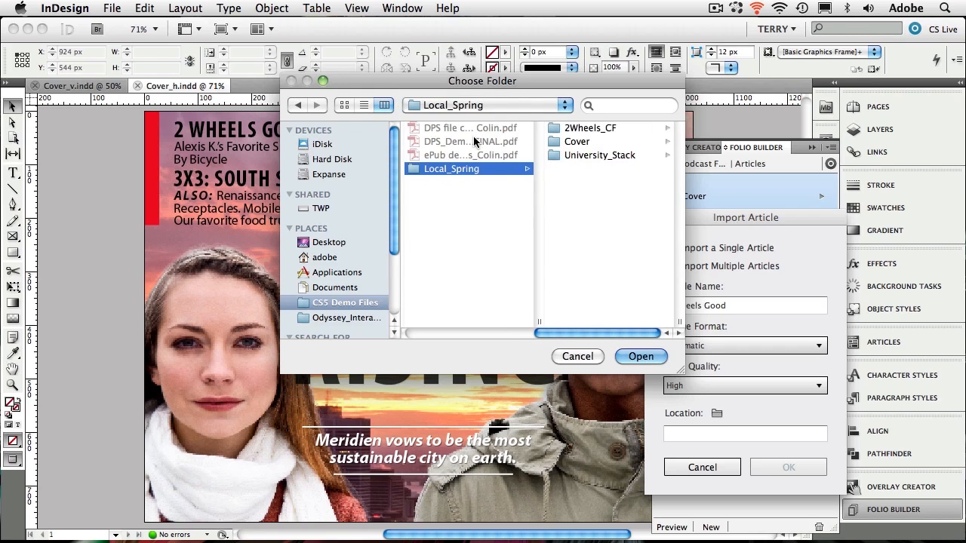
click(591, 127)
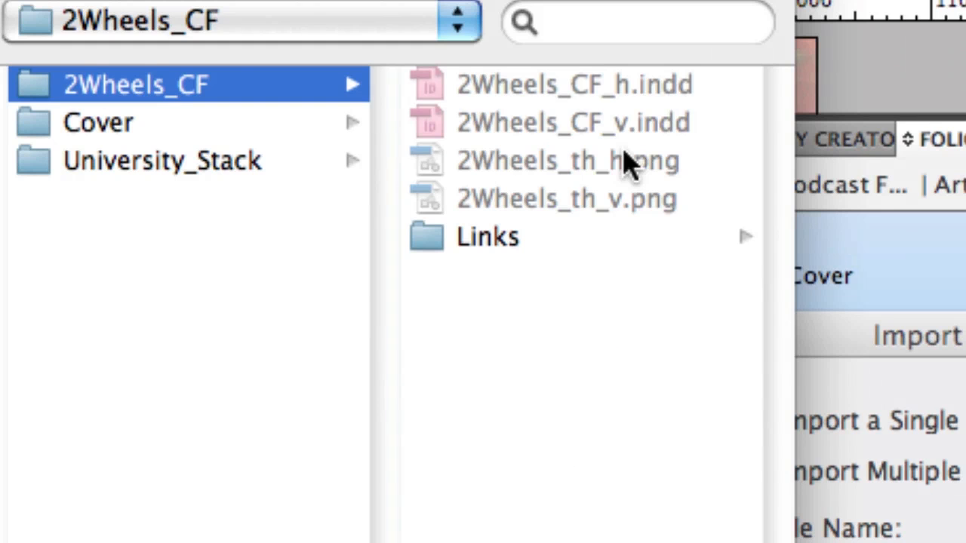
mouse_move(619, 121)
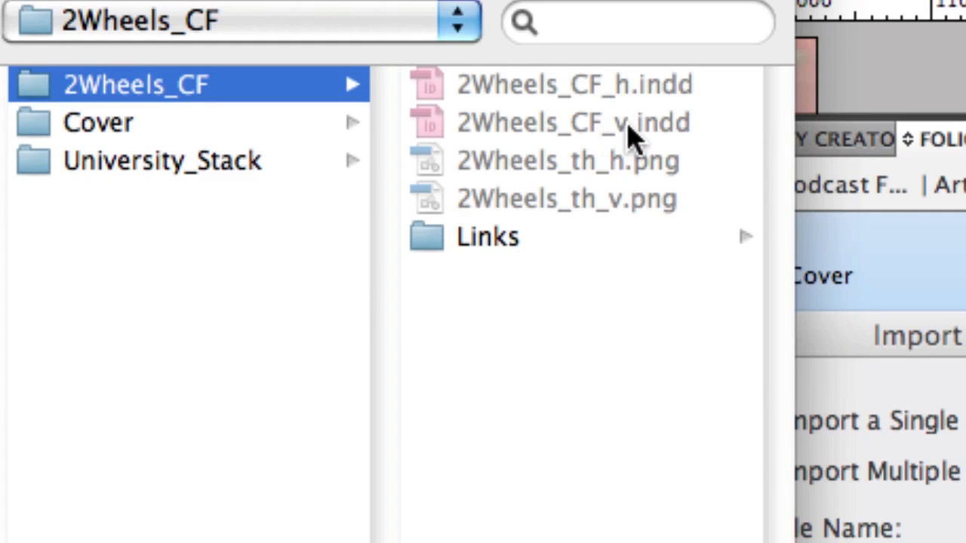
mouse_move(616, 148)
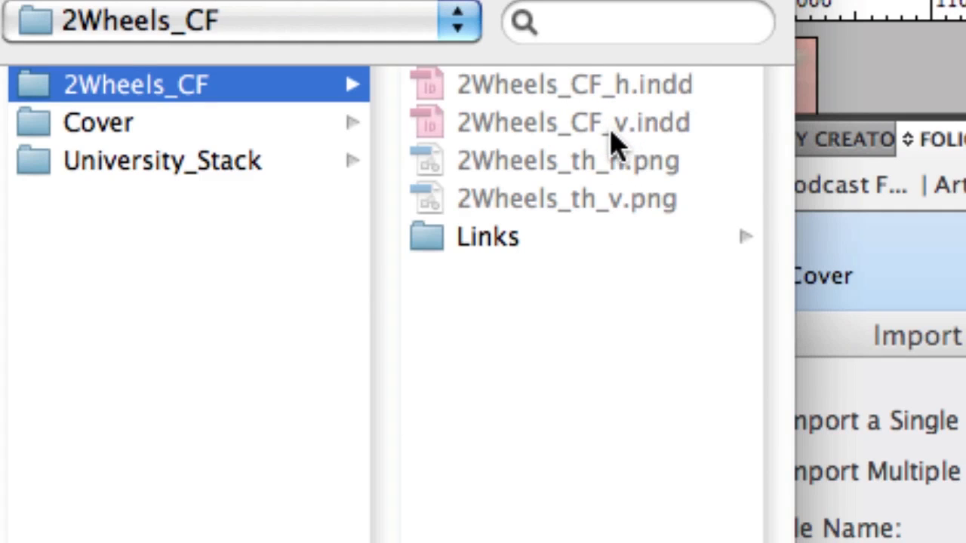
mouse_move(621, 133)
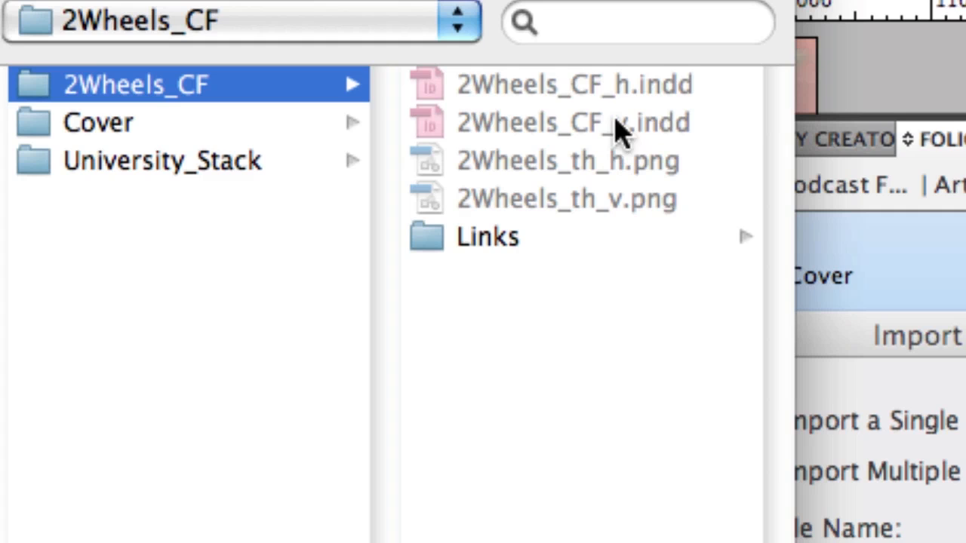
mouse_move(622, 121)
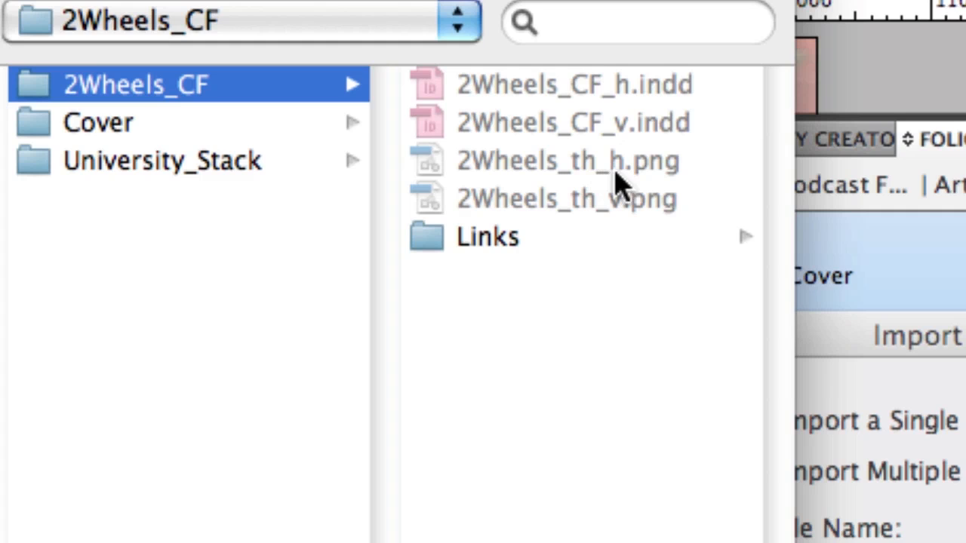
mouse_move(656, 184)
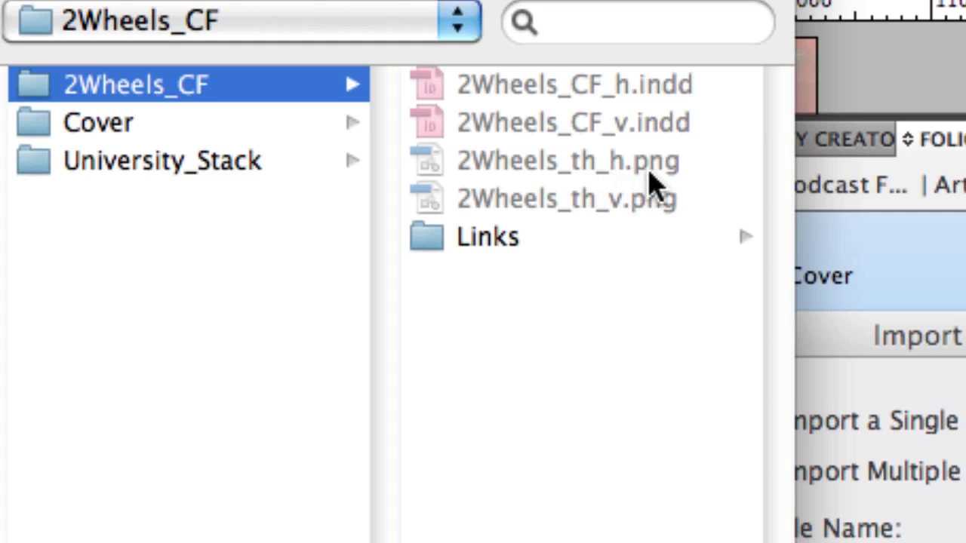
mouse_move(634, 212)
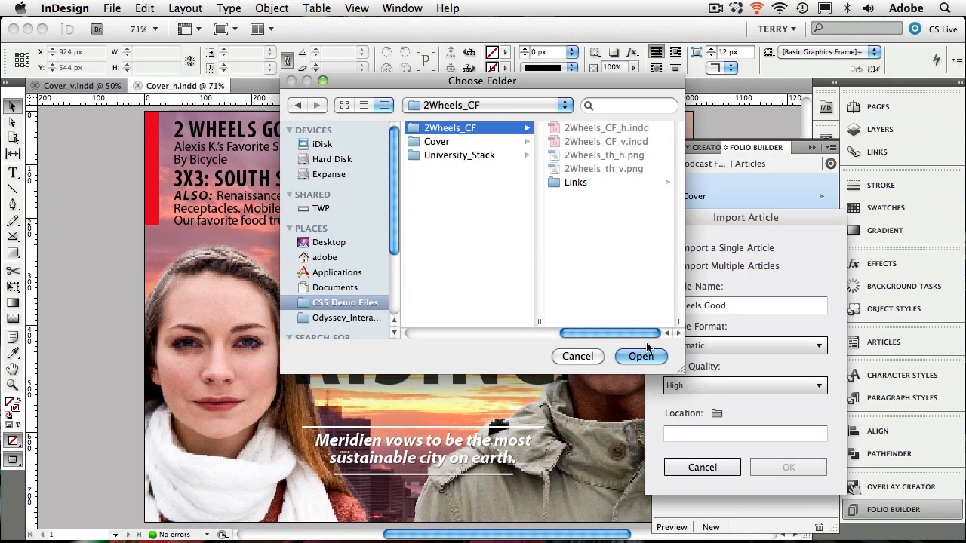
click(639, 356)
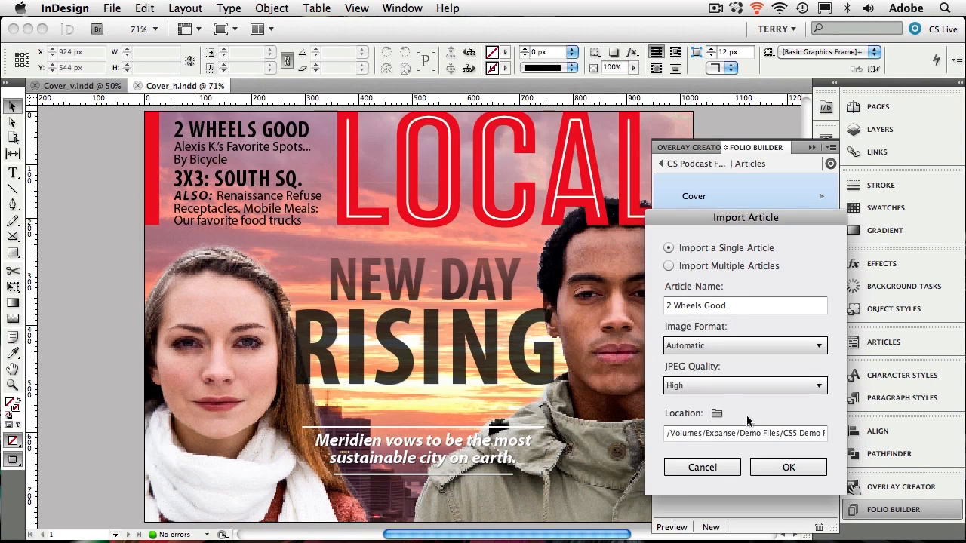
mouse_move(788, 466)
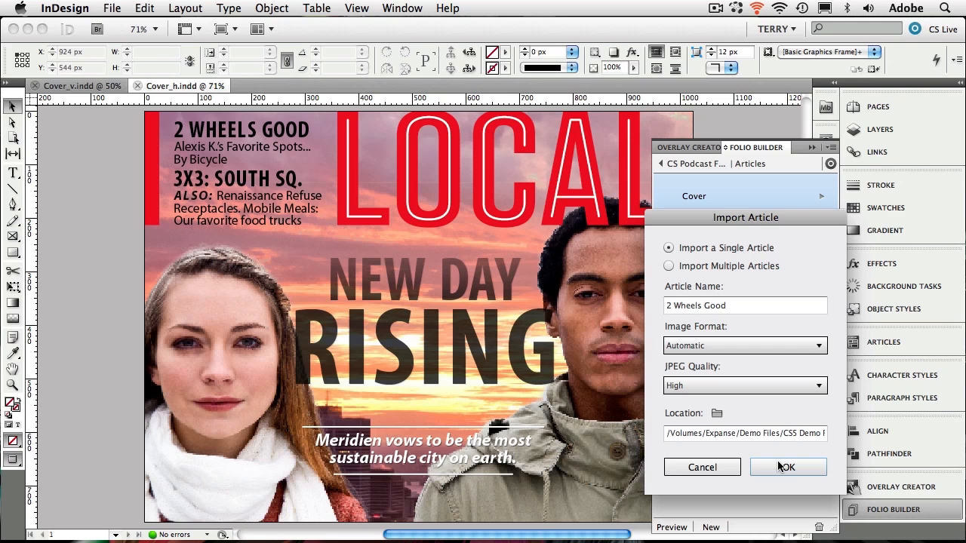
- Confirm the 2 Wheels Good import and return to the list of all folios
click(788, 468)
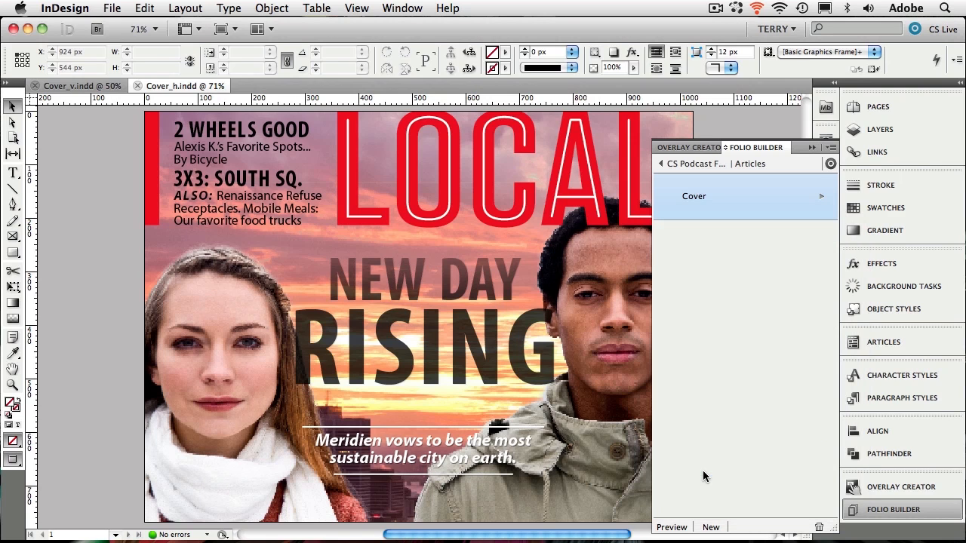
click(661, 163)
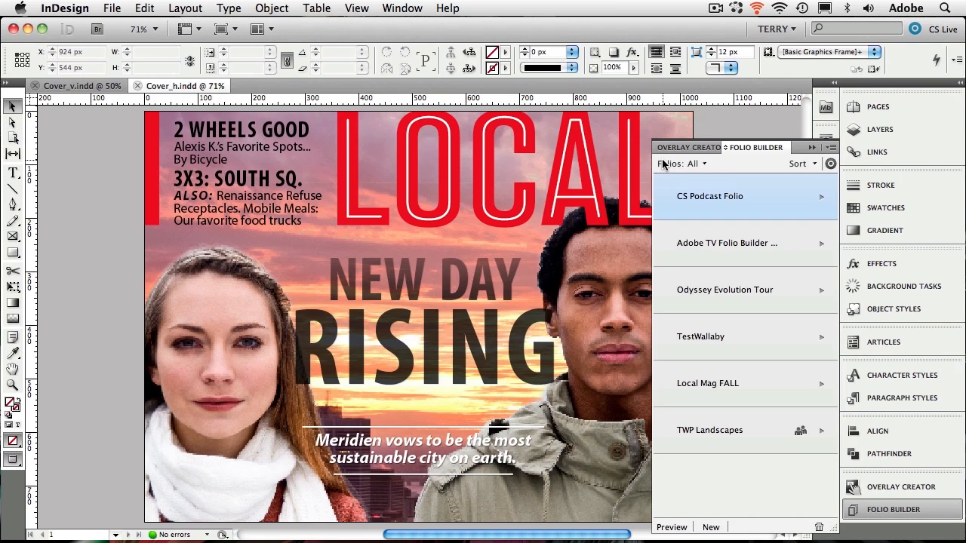
mouse_move(757, 250)
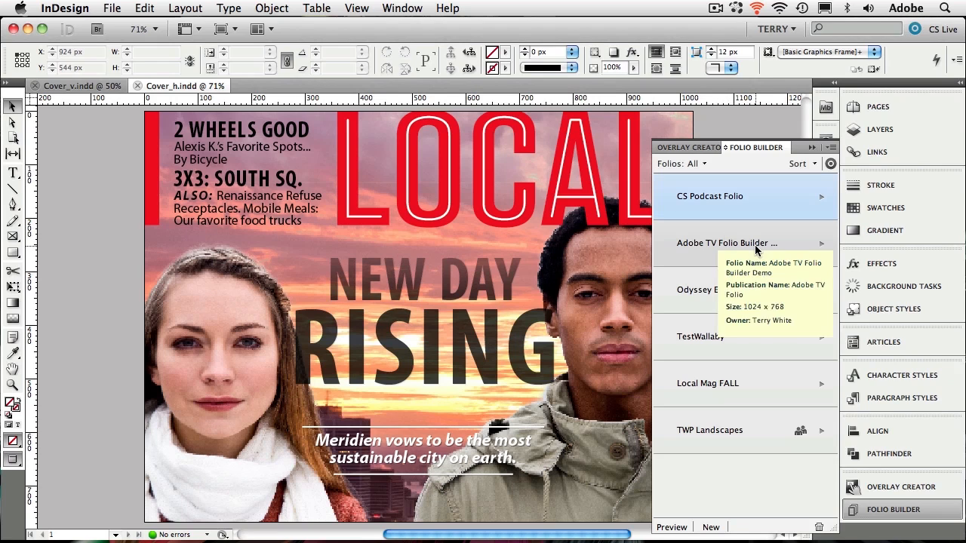
mouse_move(821, 247)
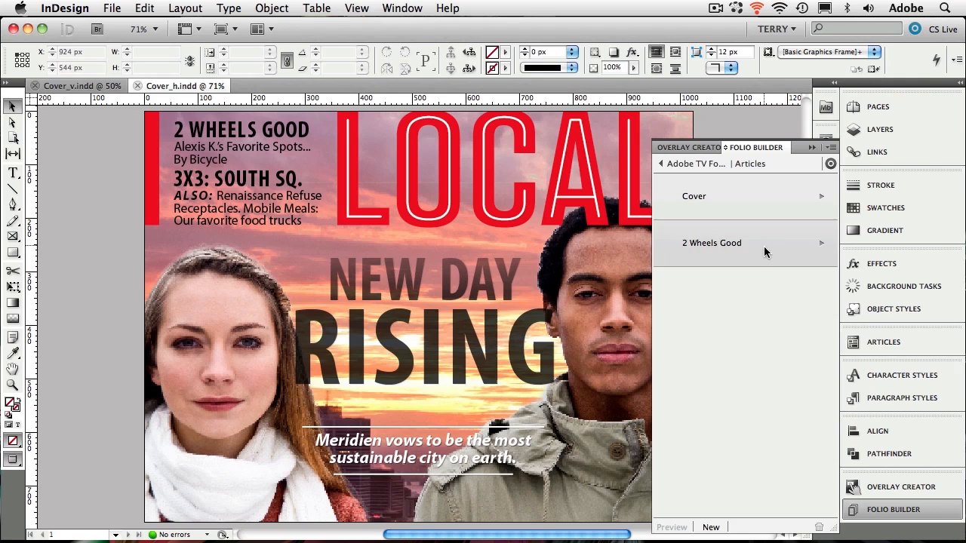
mouse_move(773, 291)
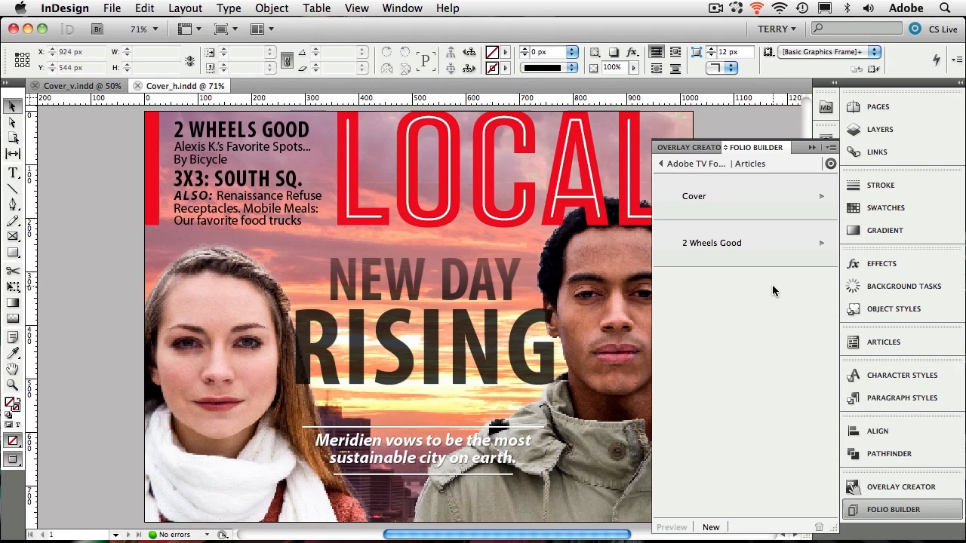
mouse_move(902, 399)
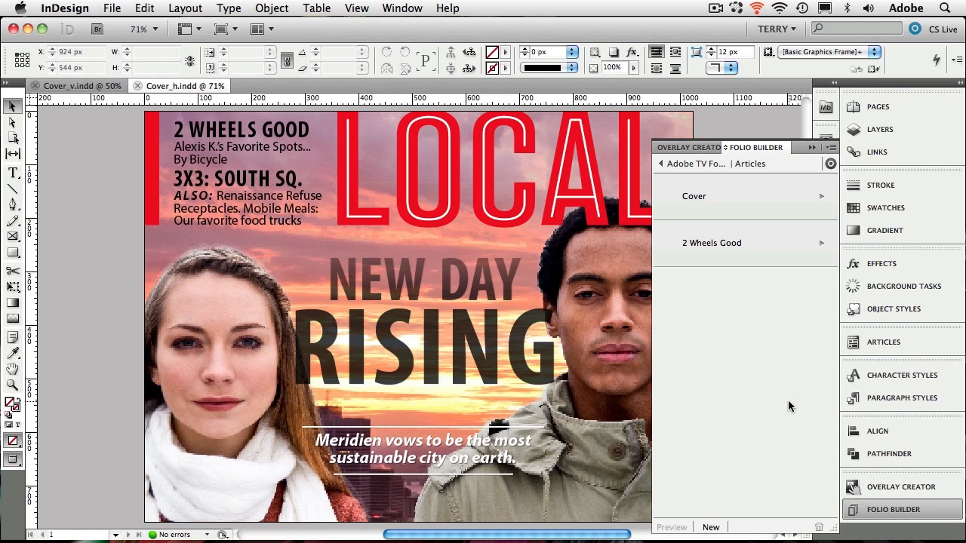
mouse_move(830, 159)
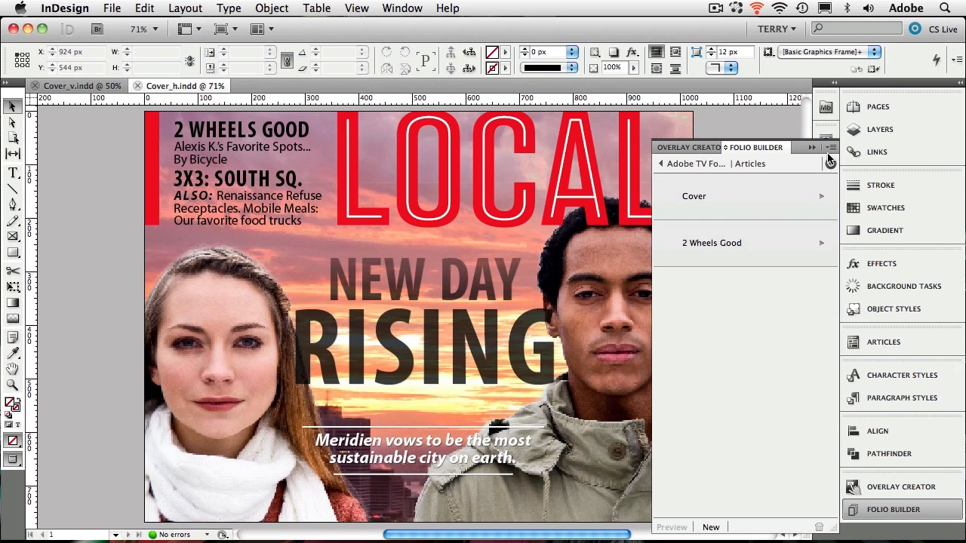
- Show the Adobe TV Folio Builder Demo folio's articles, Cover and 2 Wheels Good
click(830, 148)
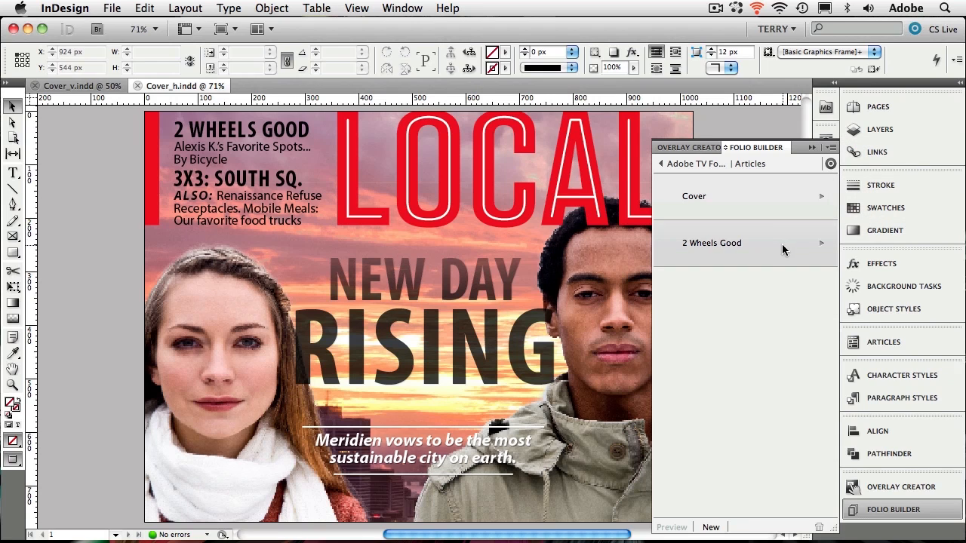
- Select 2 Wheels Good, return to the folio list and bring up the panel's options menu
click(830, 148)
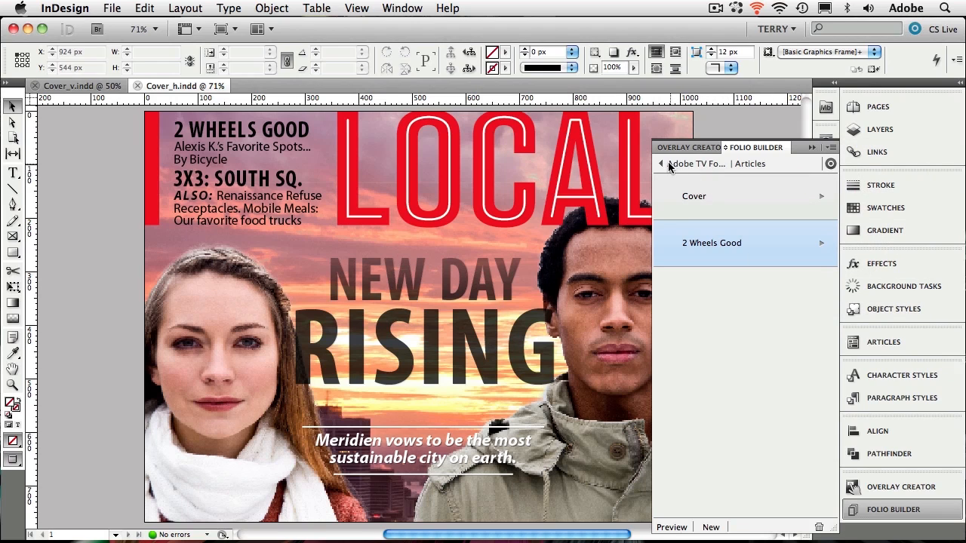
click(660, 163)
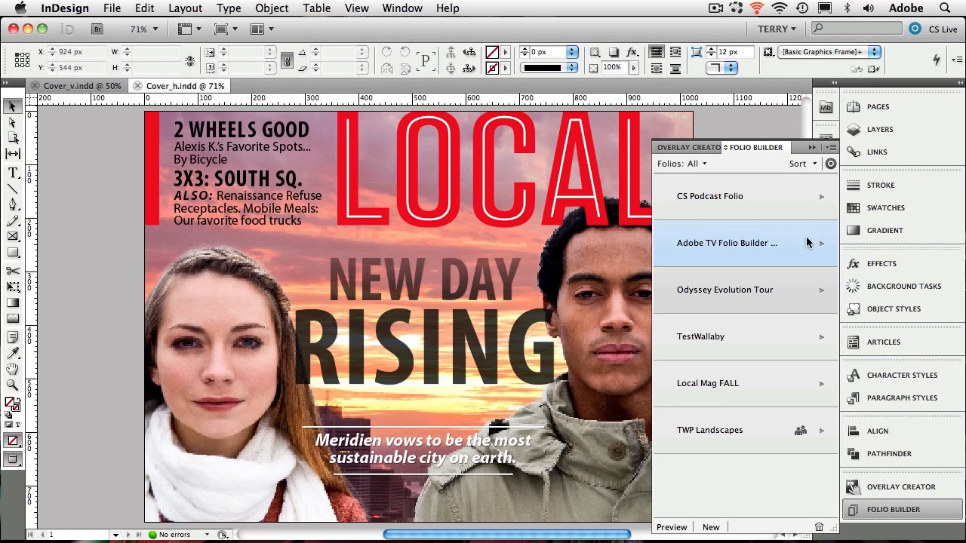
click(830, 148)
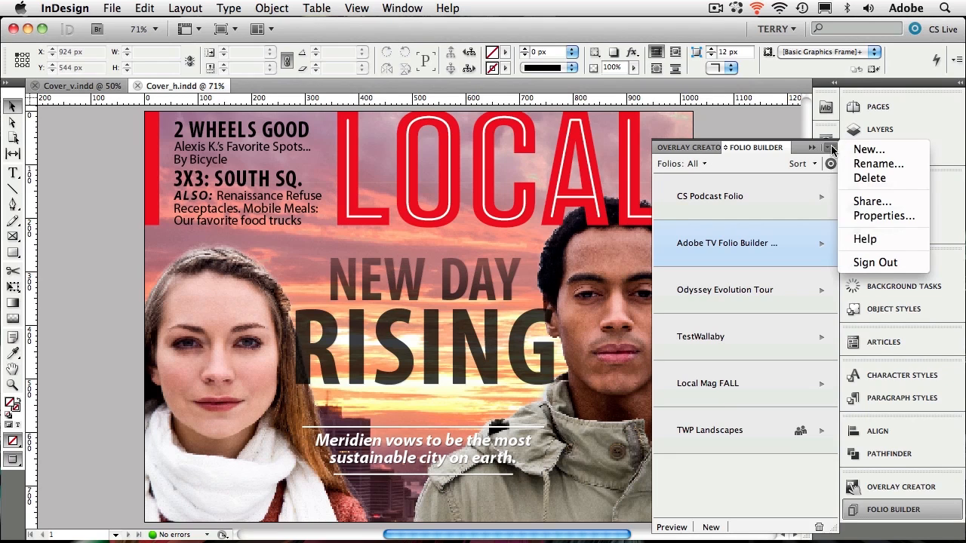
mouse_move(869, 178)
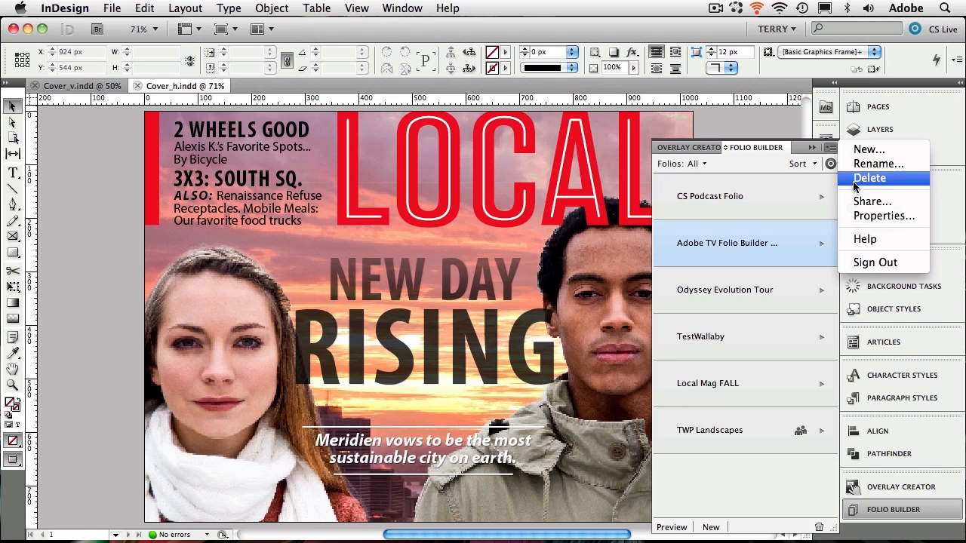
mouse_move(746, 259)
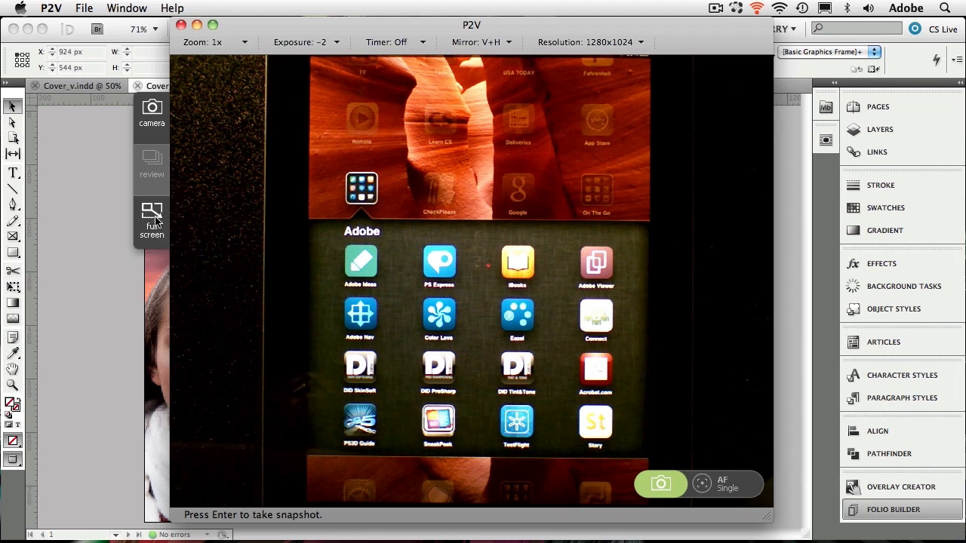
- Preview the Adobe TV folio's 2 Wheels Good and Meridian City articles on the iPad via full-screen P2V
click(151, 219)
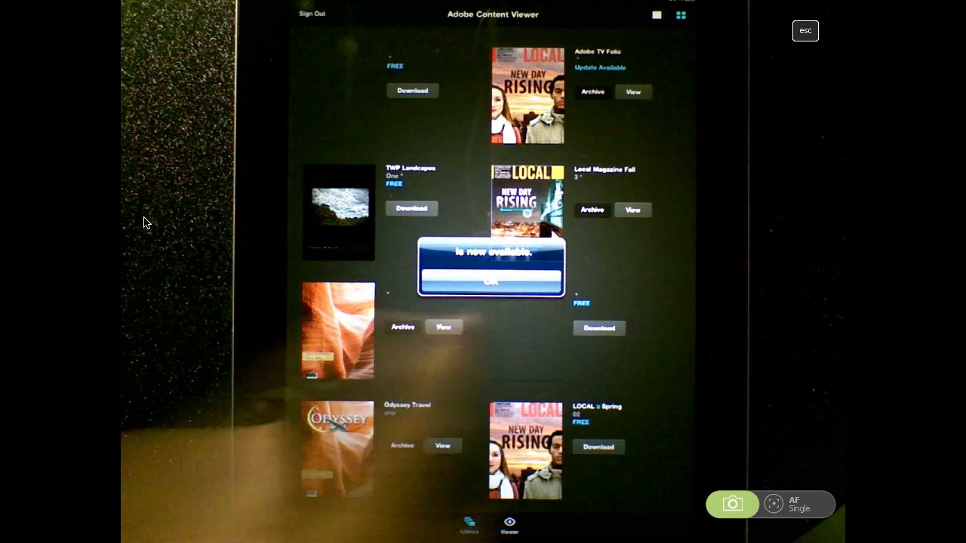
click(492, 282)
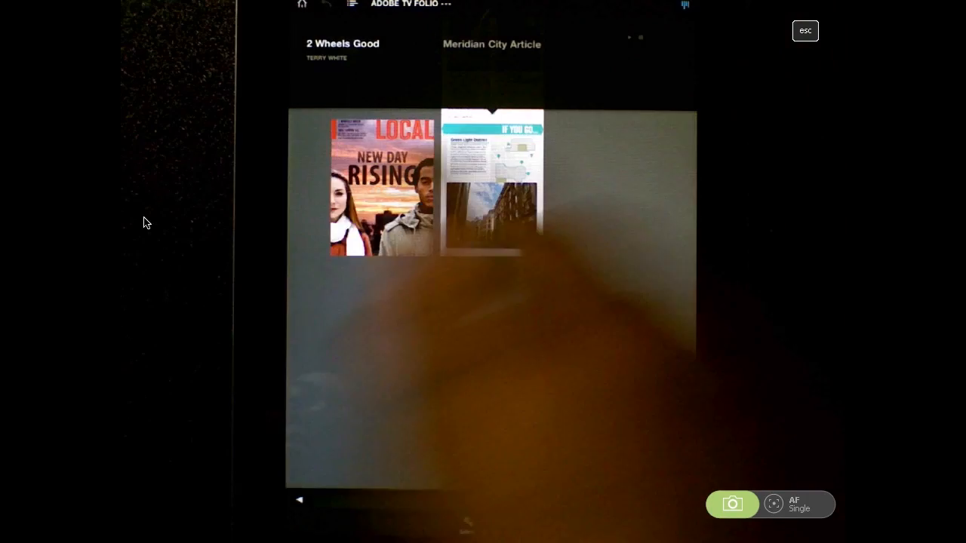
click(380, 187)
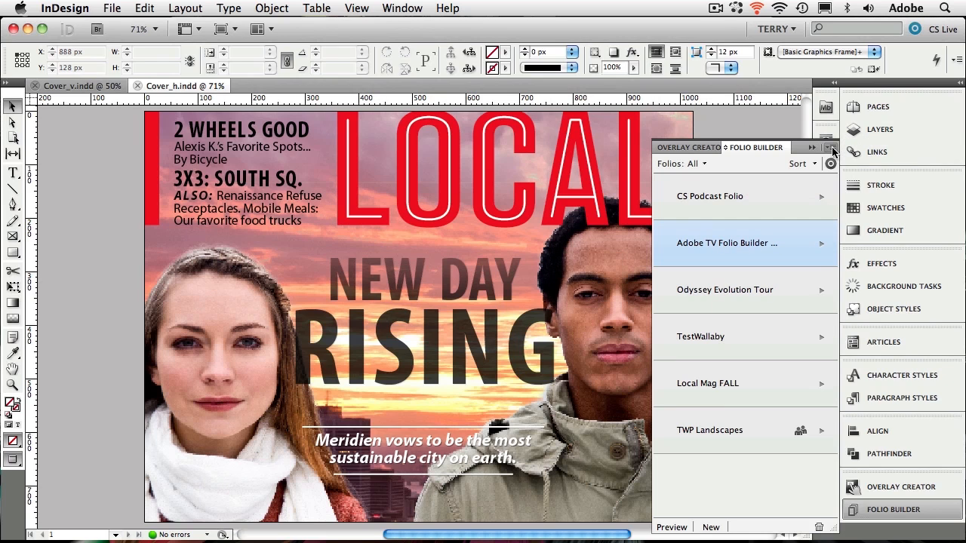
- Share the Adobe TV folio from the Folio Builder menu and start its message
click(830, 148)
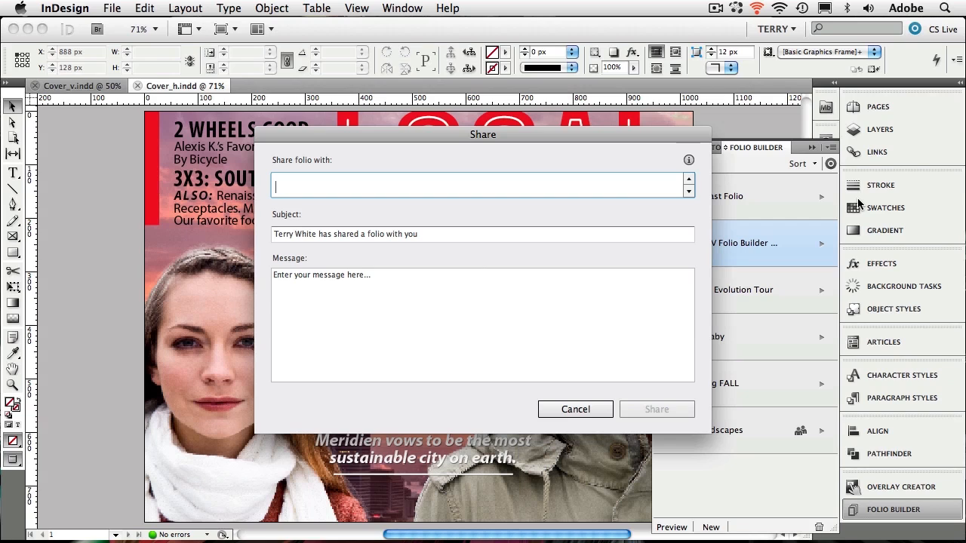
mouse_move(815, 390)
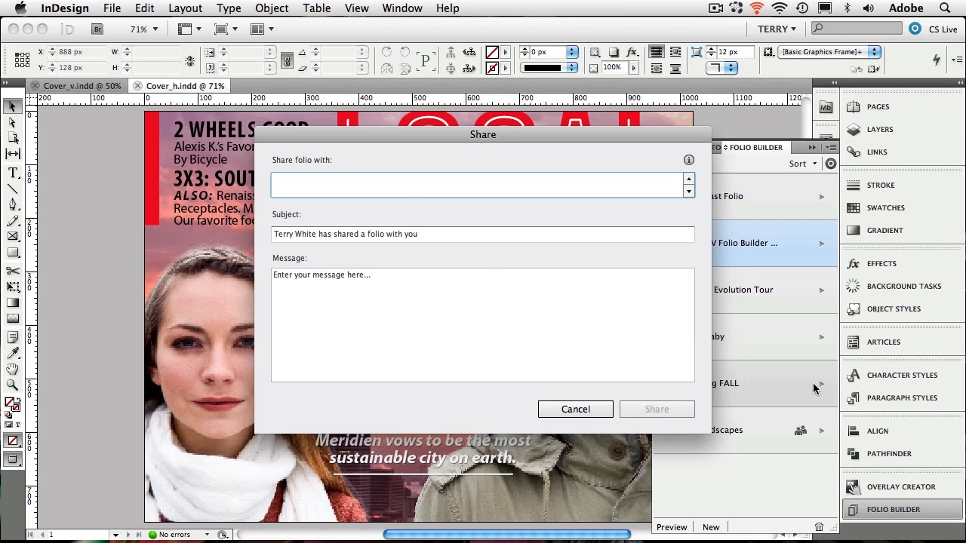
mouse_move(398, 308)
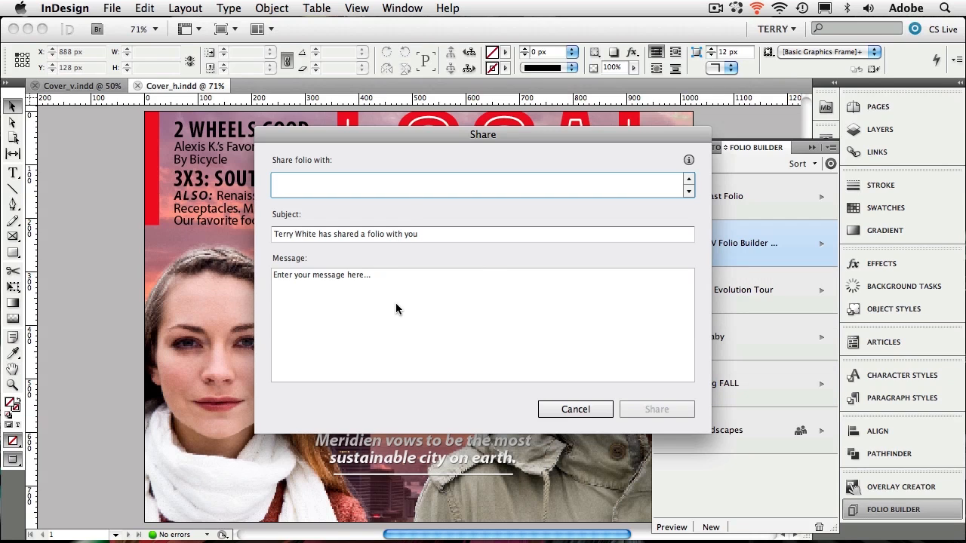
click(483, 186)
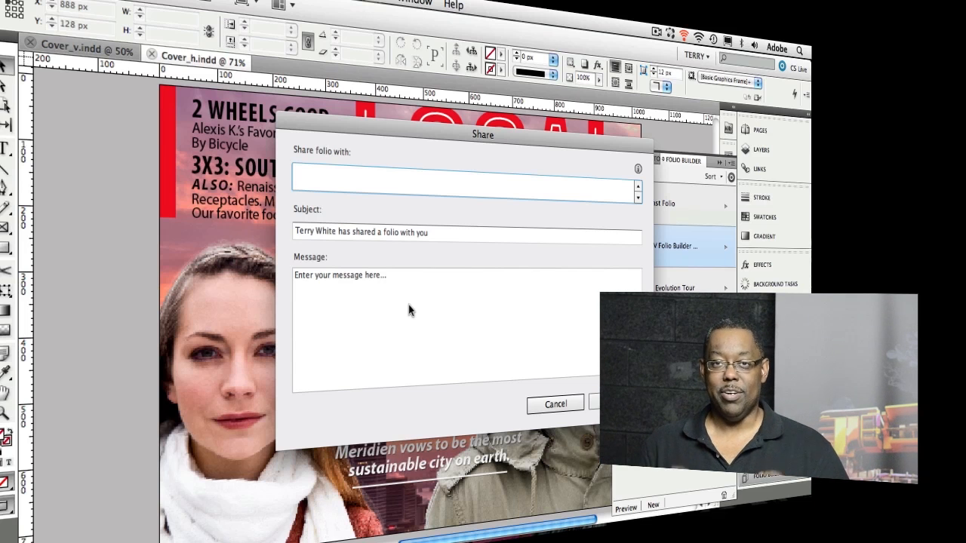
click(464, 178)
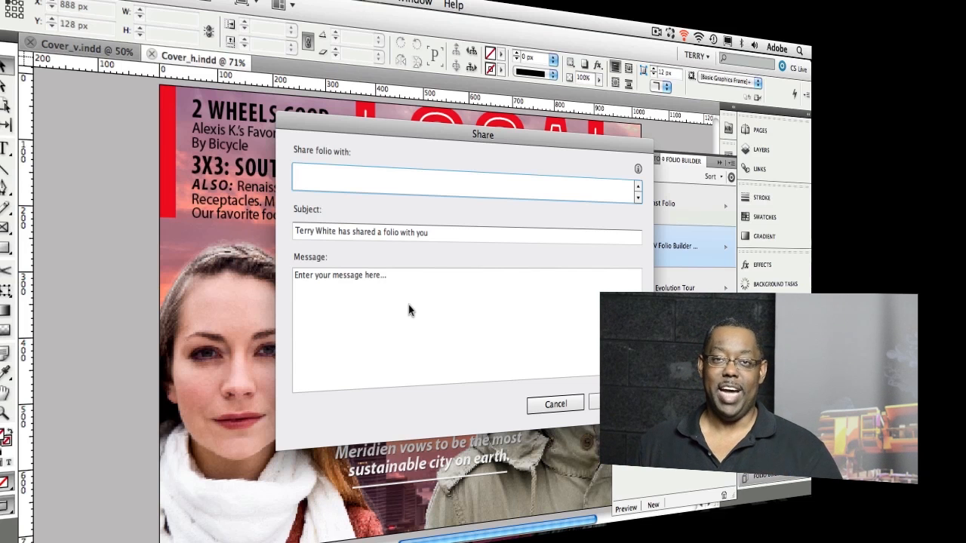
click(465, 178)
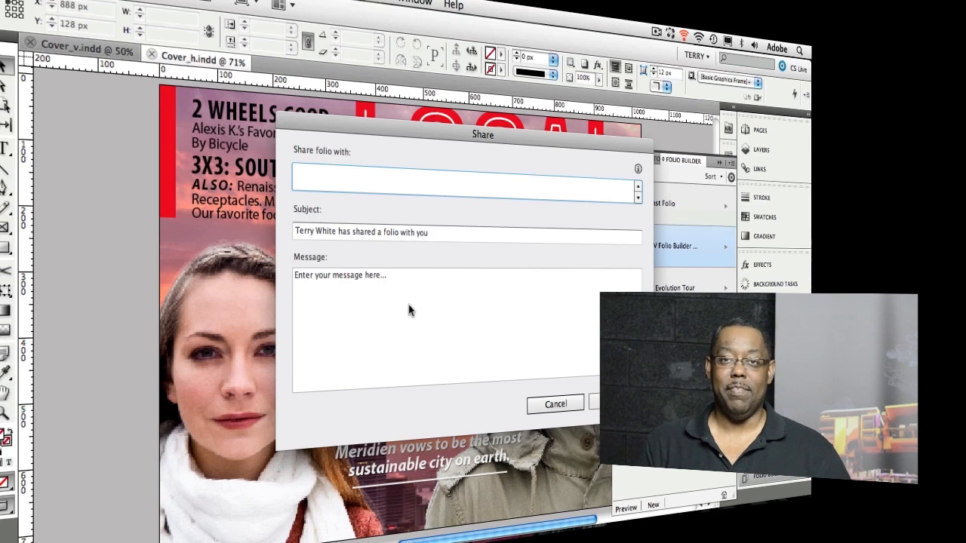
click(466, 178)
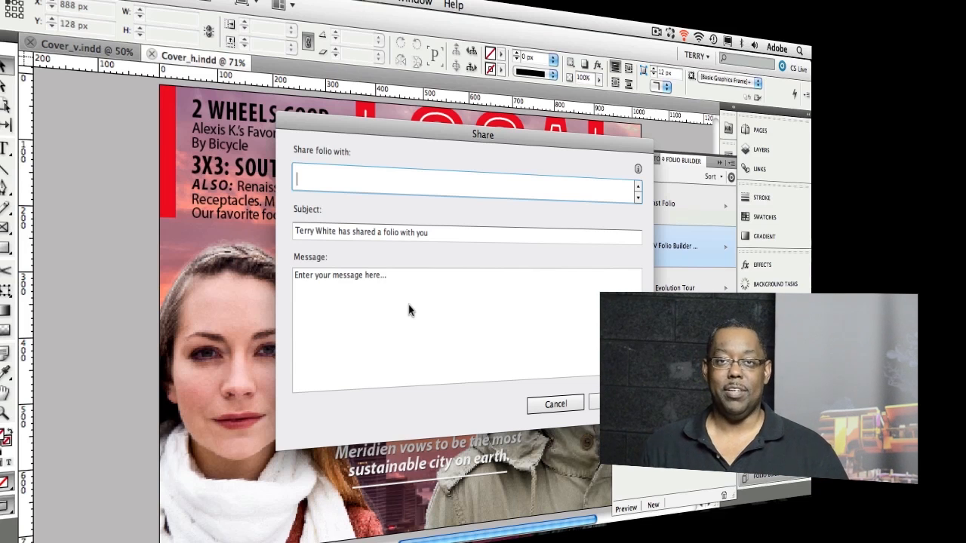